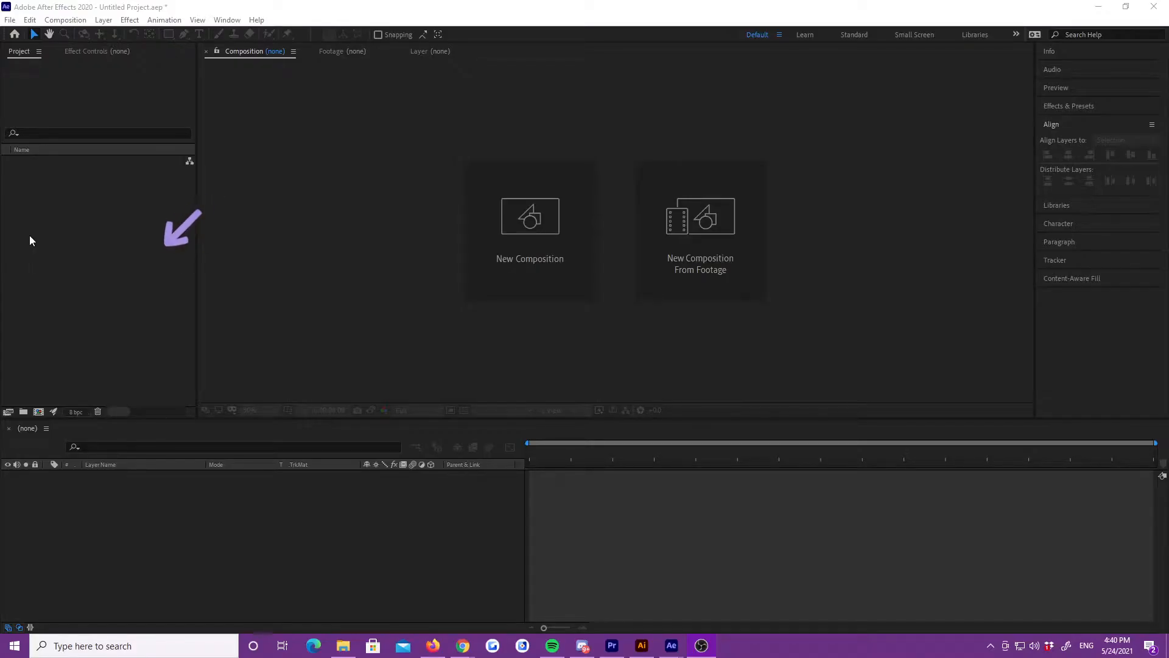
mouse_move(597, 373)
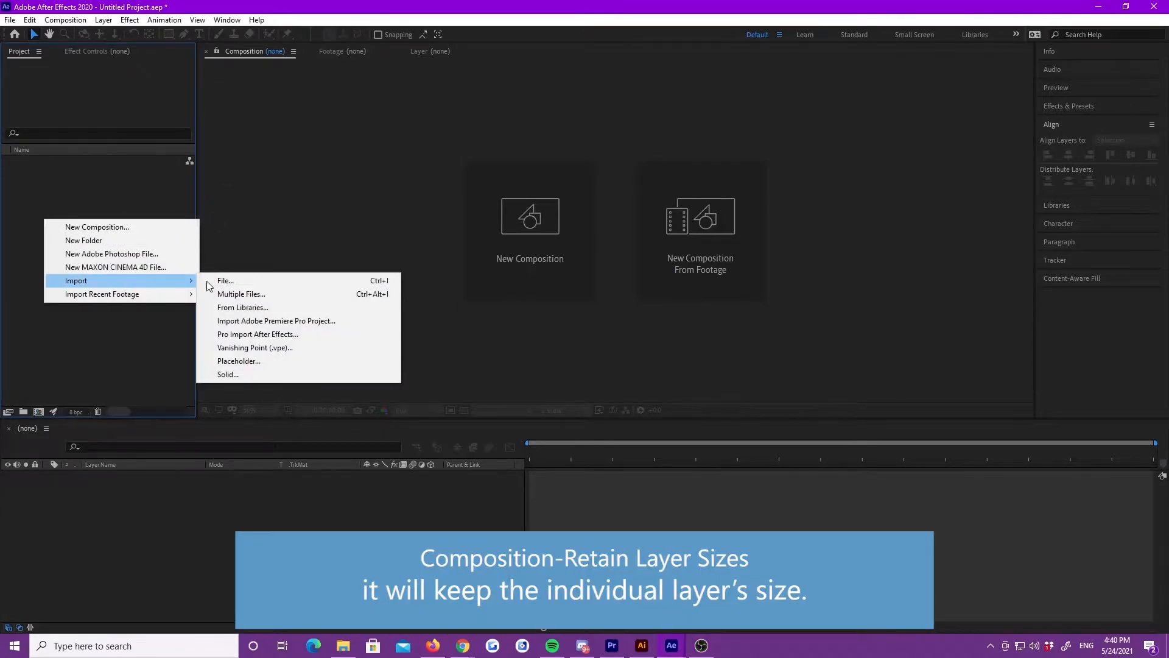
- Import pixel.ai as a Composition - Retain Layer Sizes
left_click(225, 280)
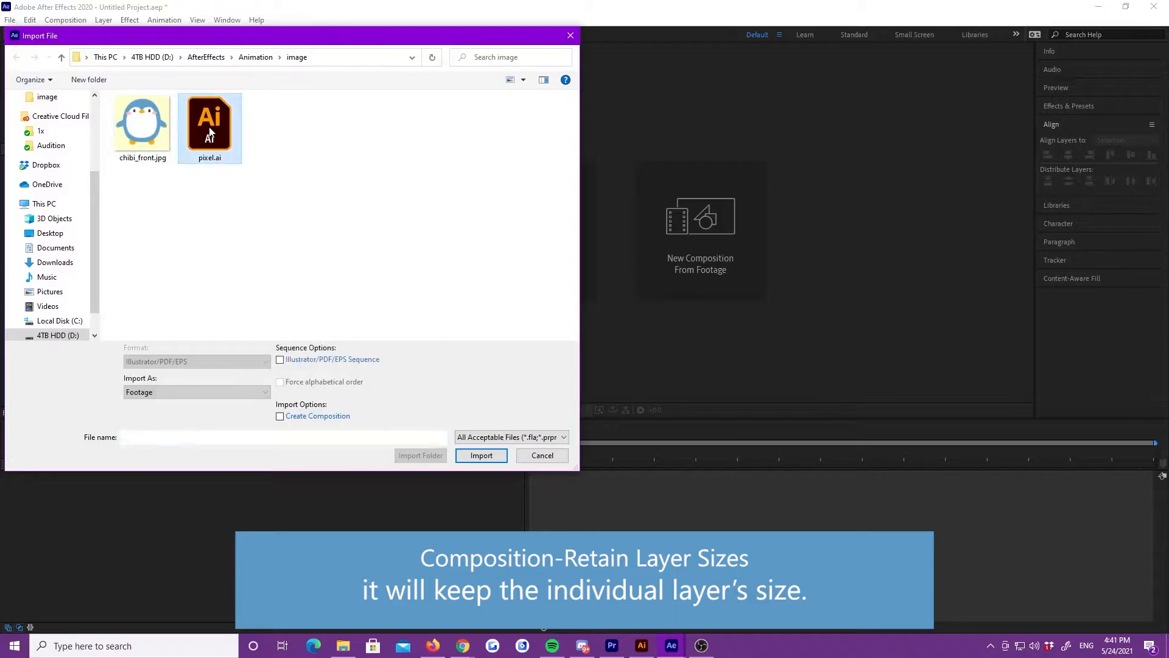
left_click(196, 391)
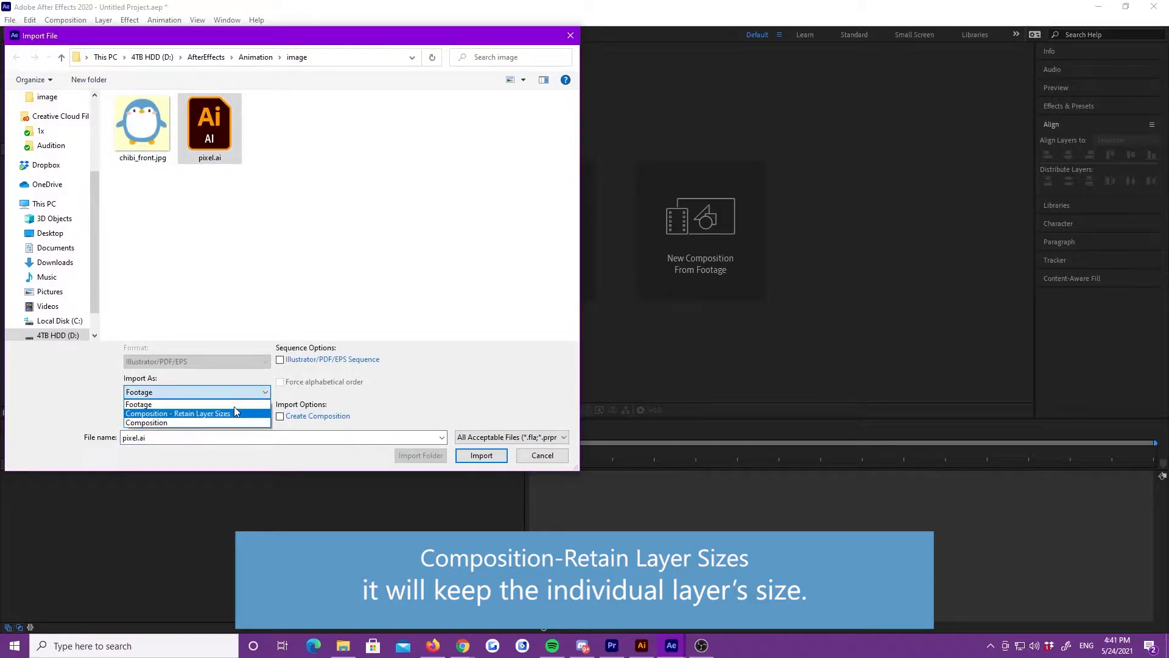
left_click(178, 413)
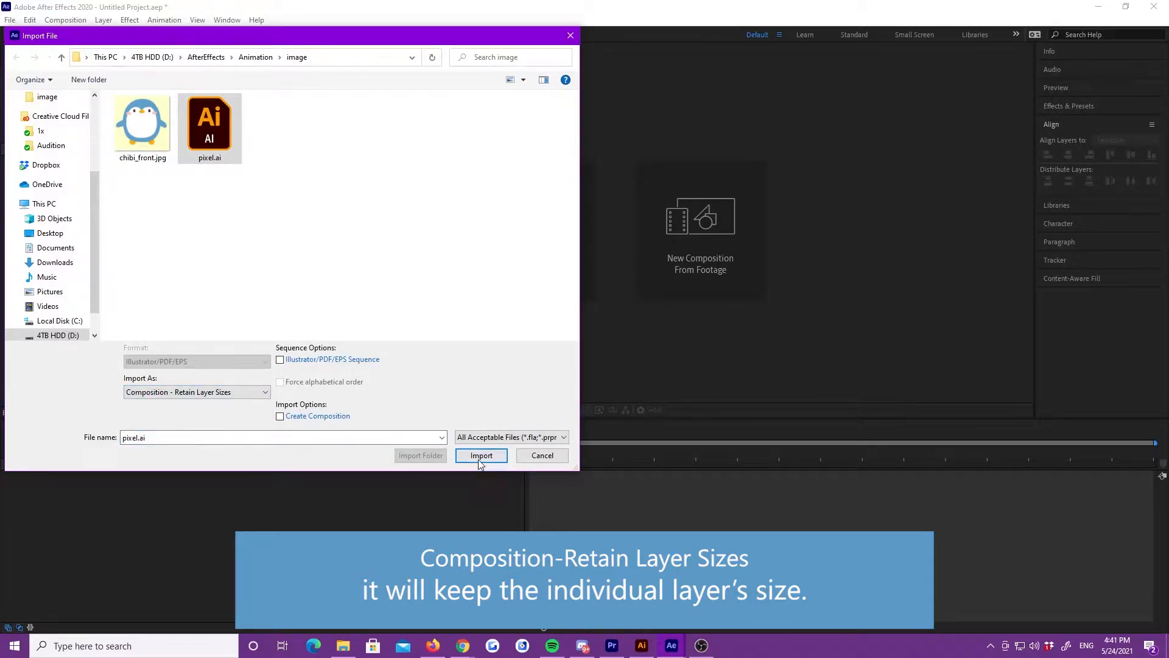
left_click(482, 455)
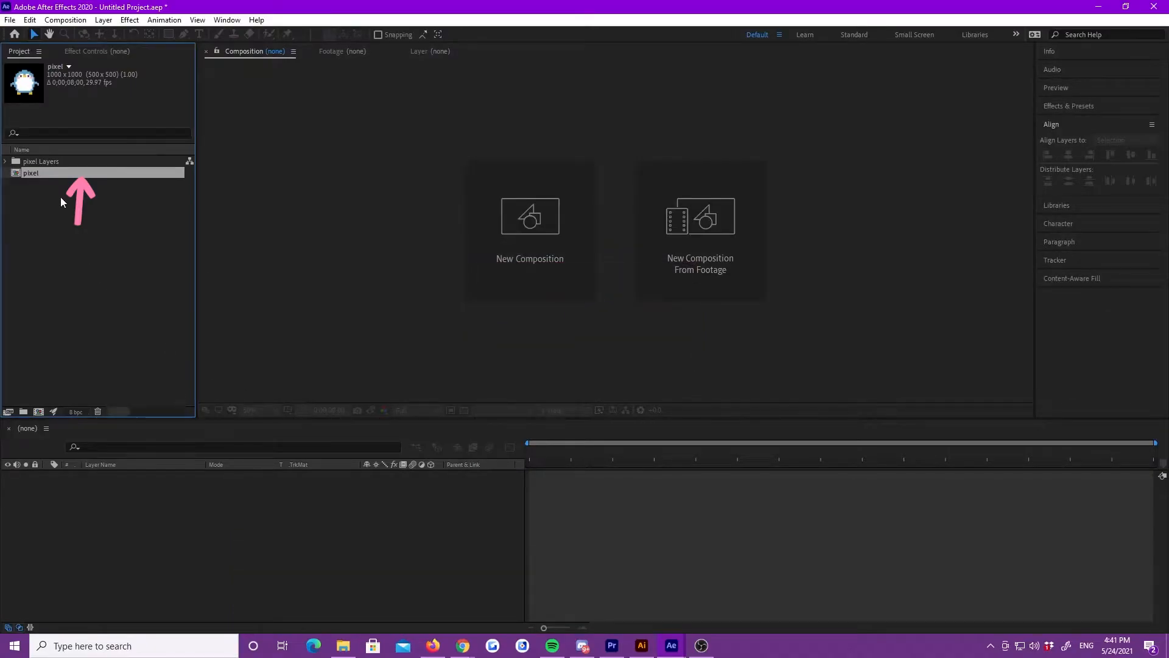
mouse_move(71, 223)
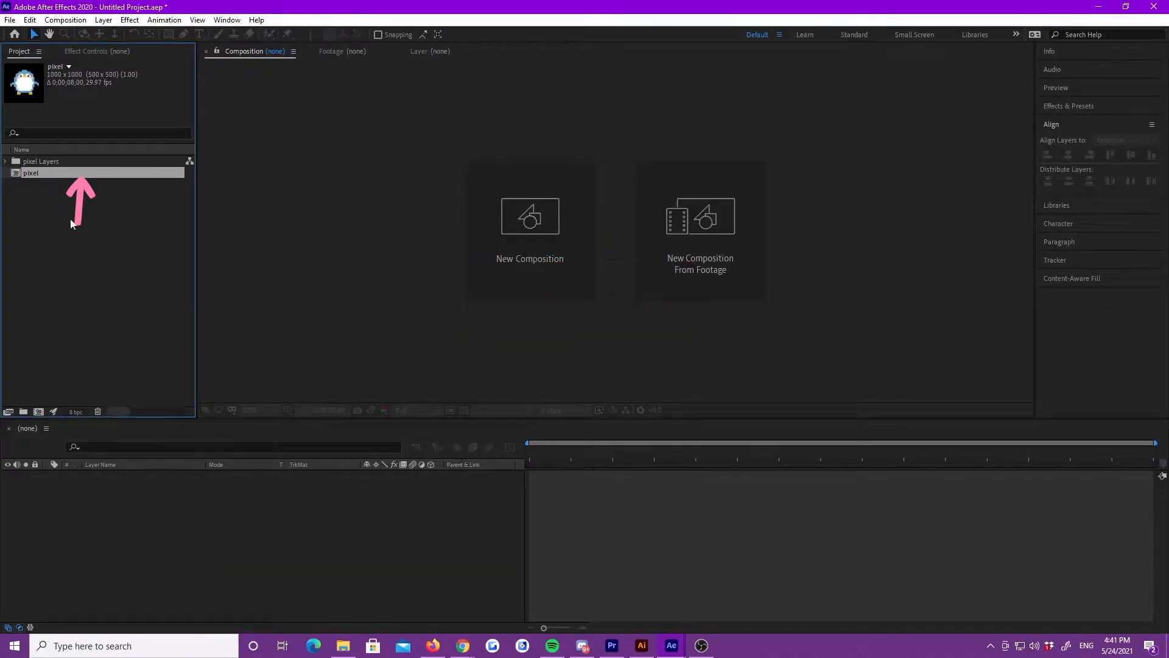
- Open the pixel composition to show its nine penguin part layers
double_click(31, 173)
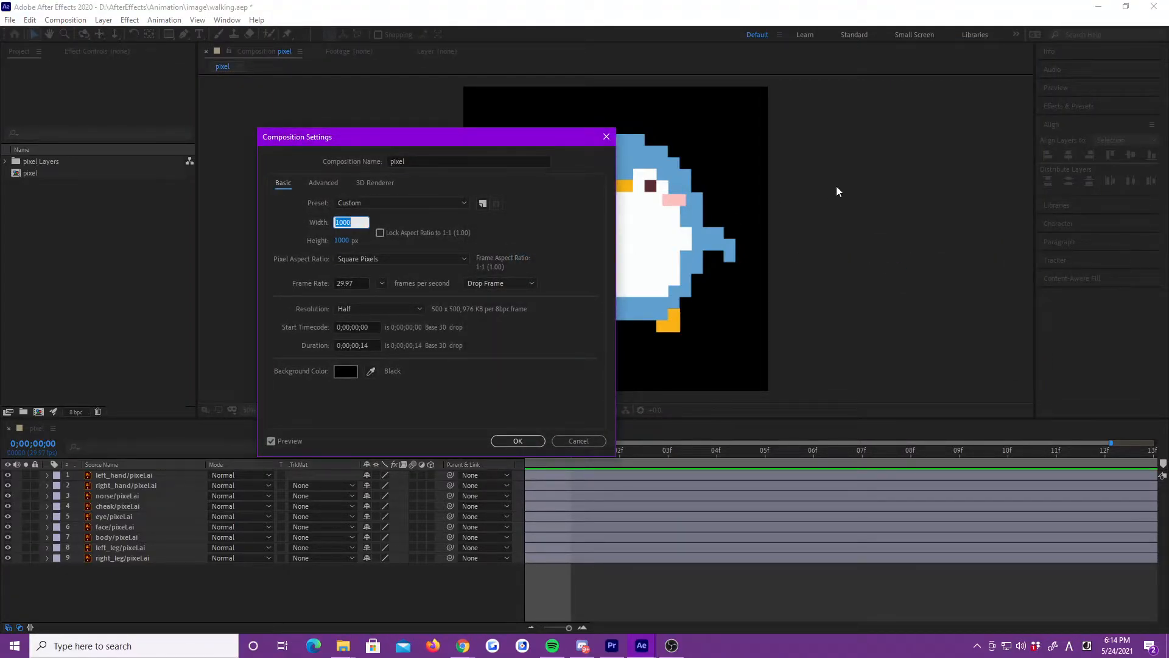
- Apply the HDTV 1080 29.97 preset (1920×1080) to the pixel composition
type("192")
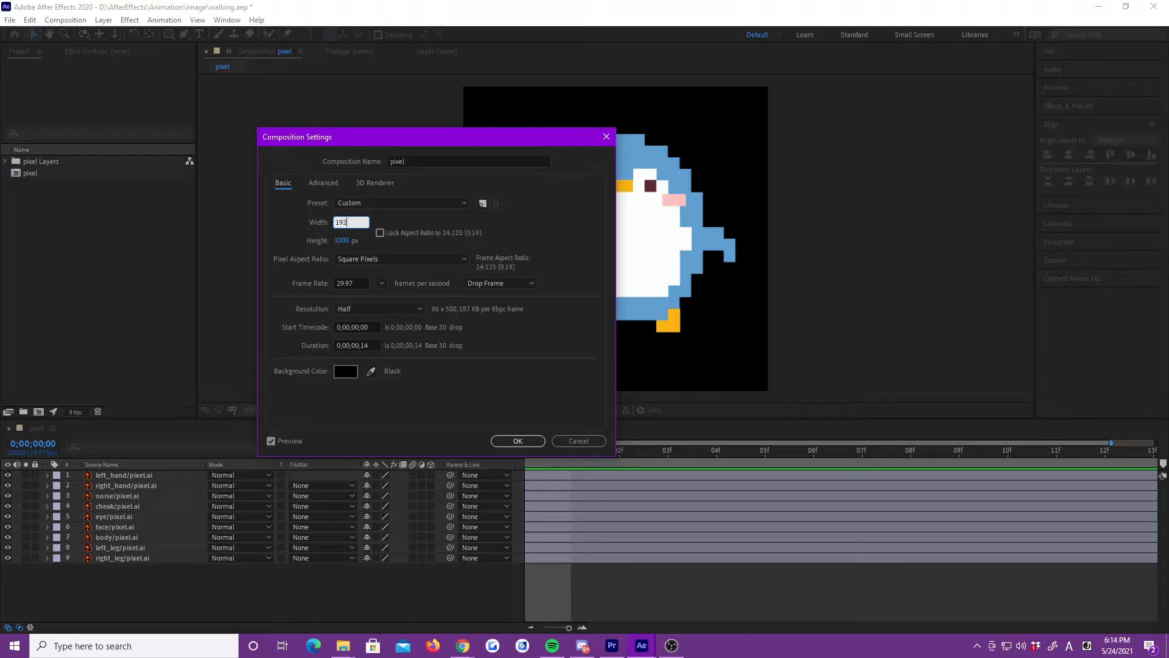
left_click(402, 202)
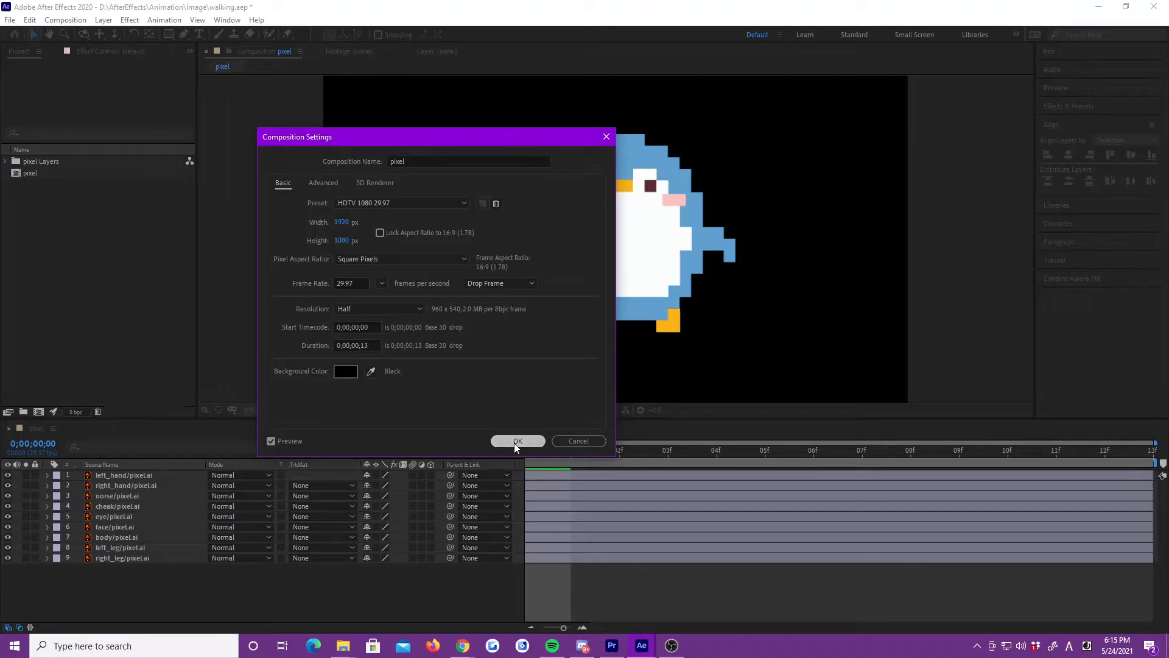
left_click(517, 441)
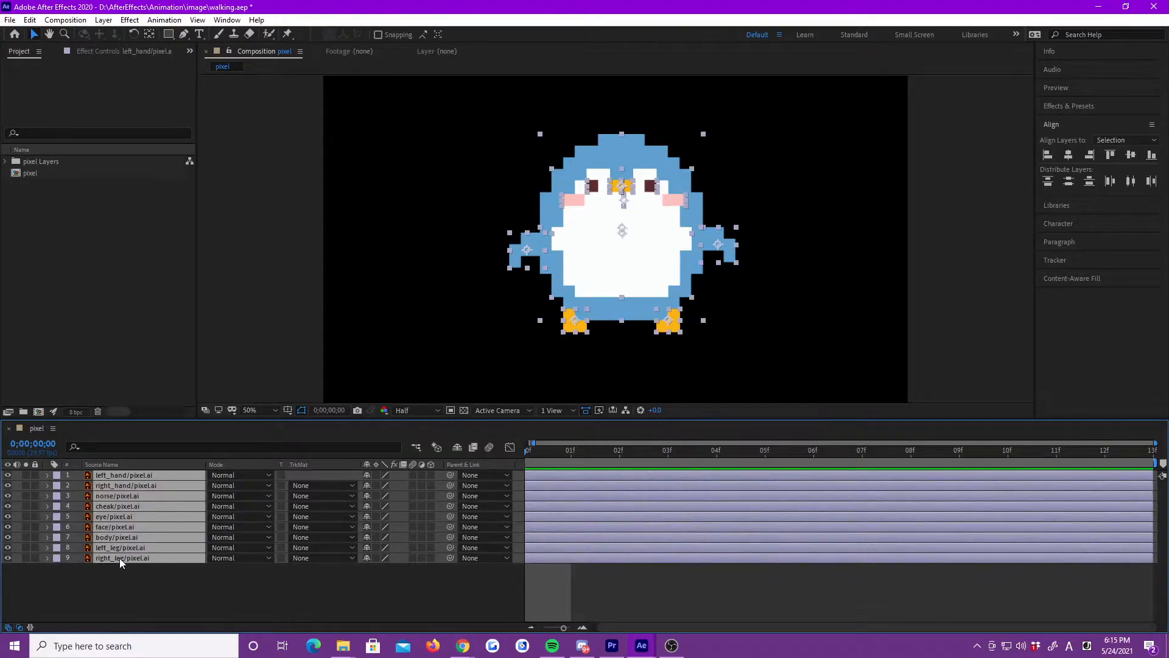
- Convert all nine vector layers into 'Outlines' shape layers with Create Shapes from Vector Layer
right_click(122, 558)
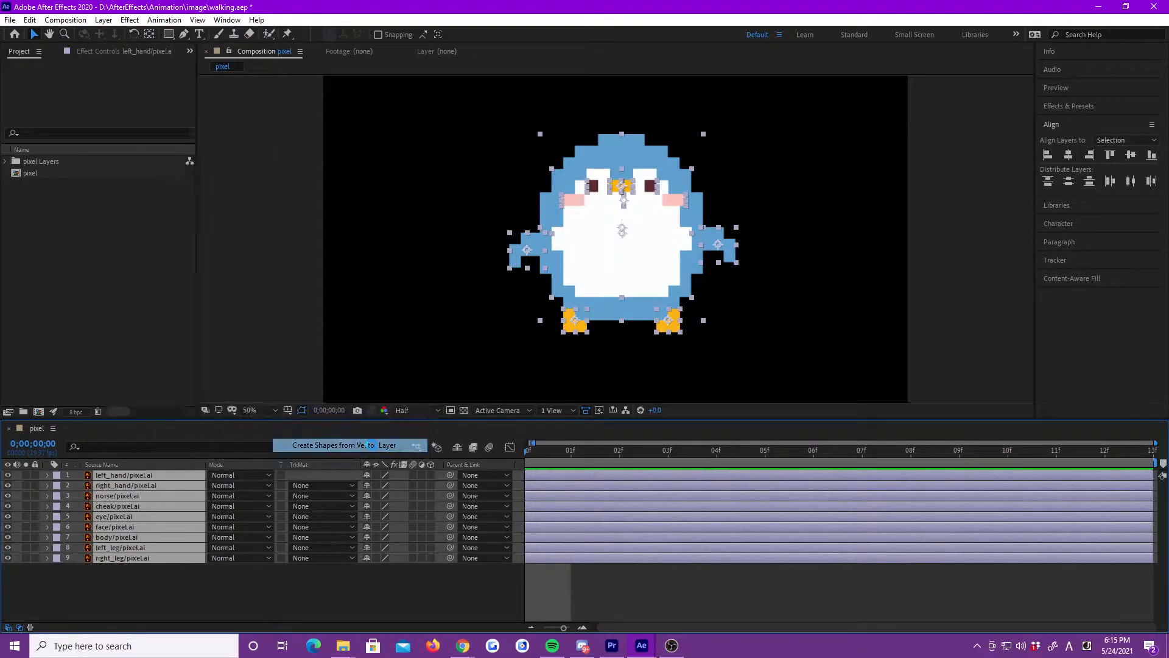
left_click(346, 445)
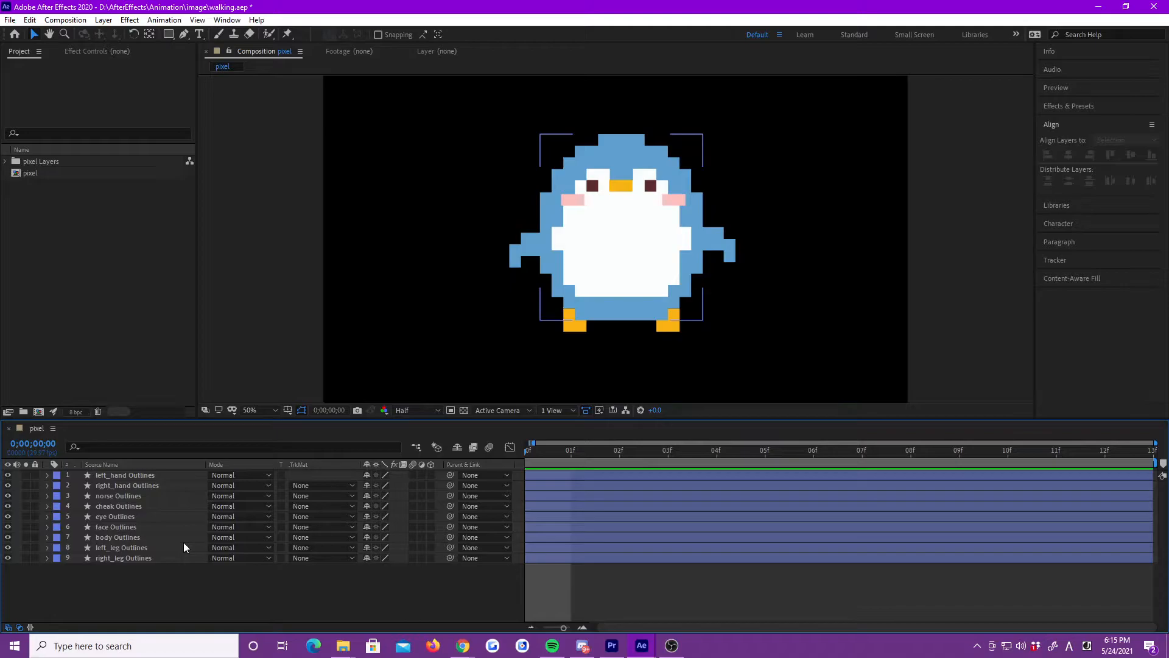
left_click(979, 273)
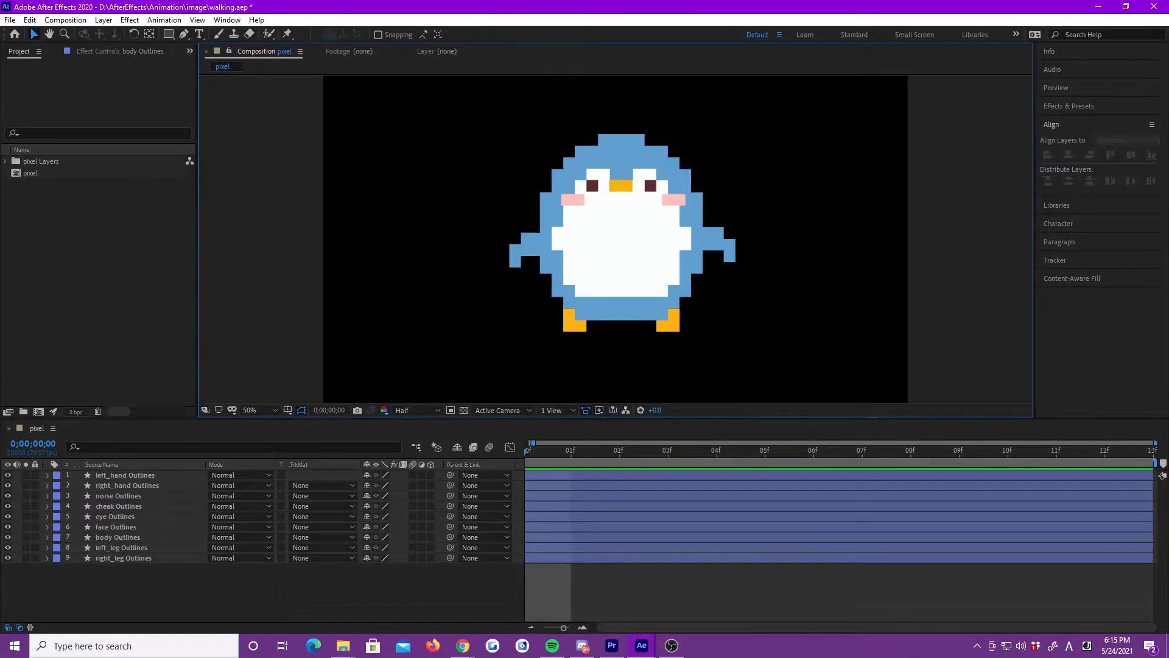
- Keyframe body Outlines Position at frames 0, 6 and 12, dipping lower at frame 6
left_click(118, 537)
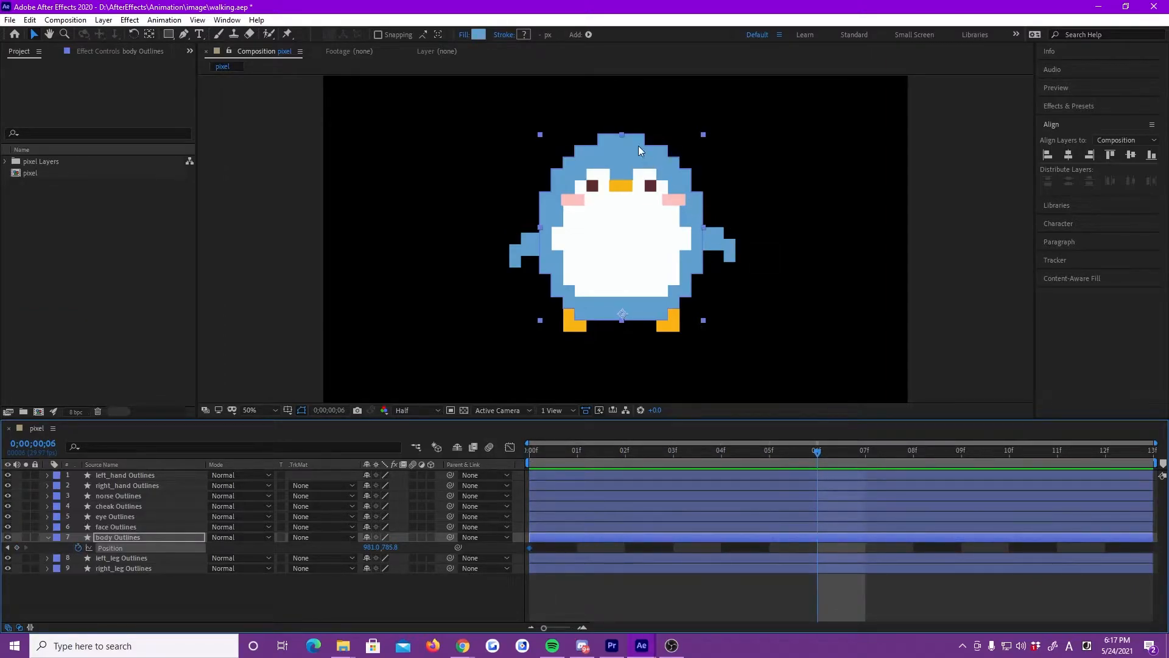
mouse_move(630, 144)
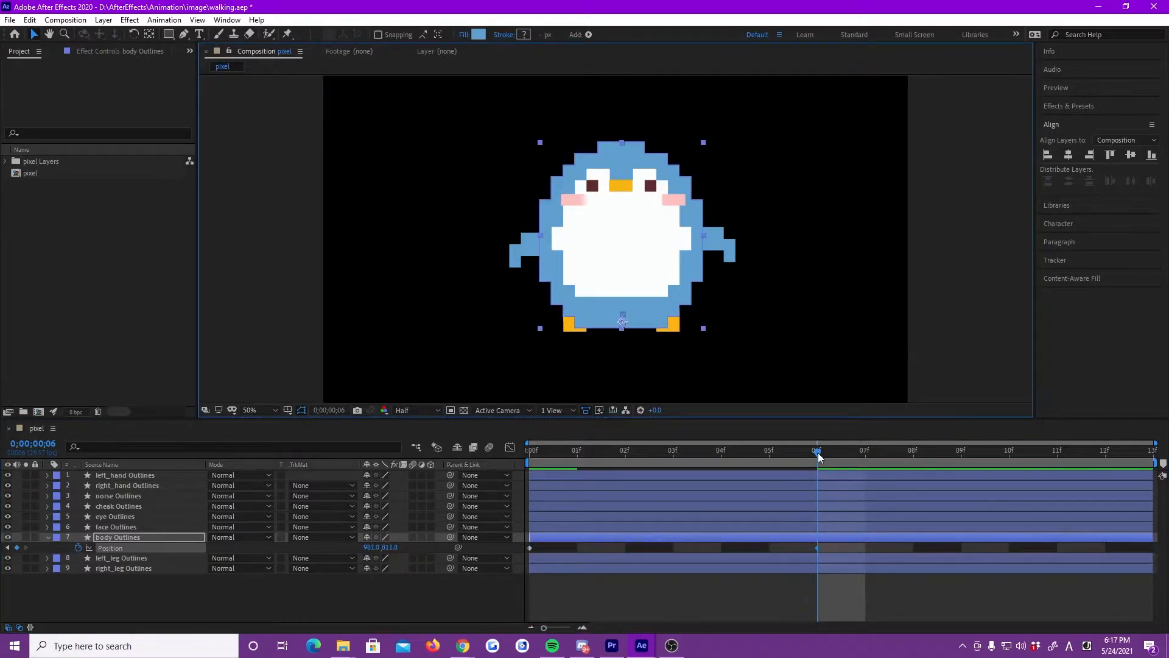
key("ctrl+c")
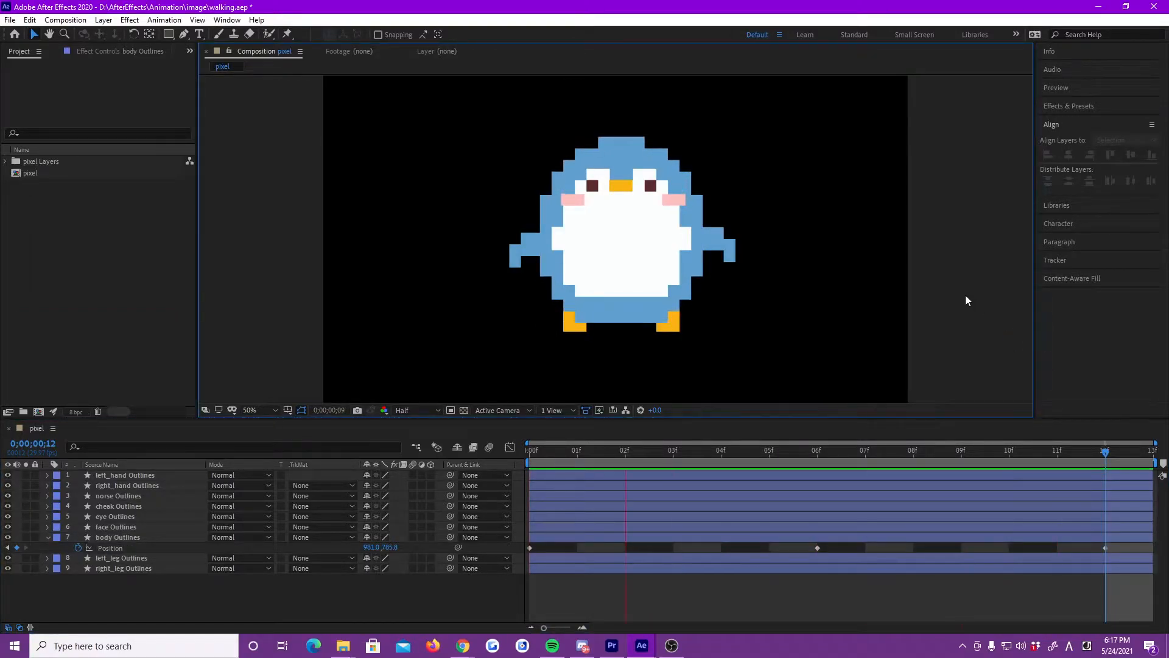
left_click(116, 526)
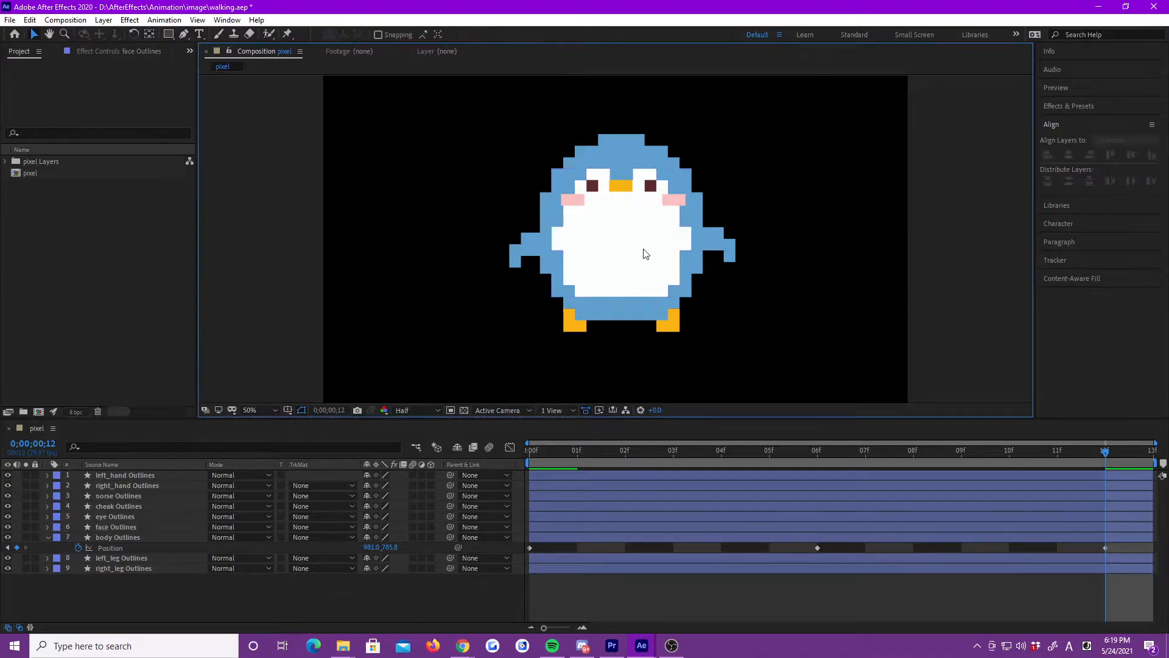
- Parent face Outlines to body Outlines, and nose, cheek and eye Outlines to face
left_click(115, 526)
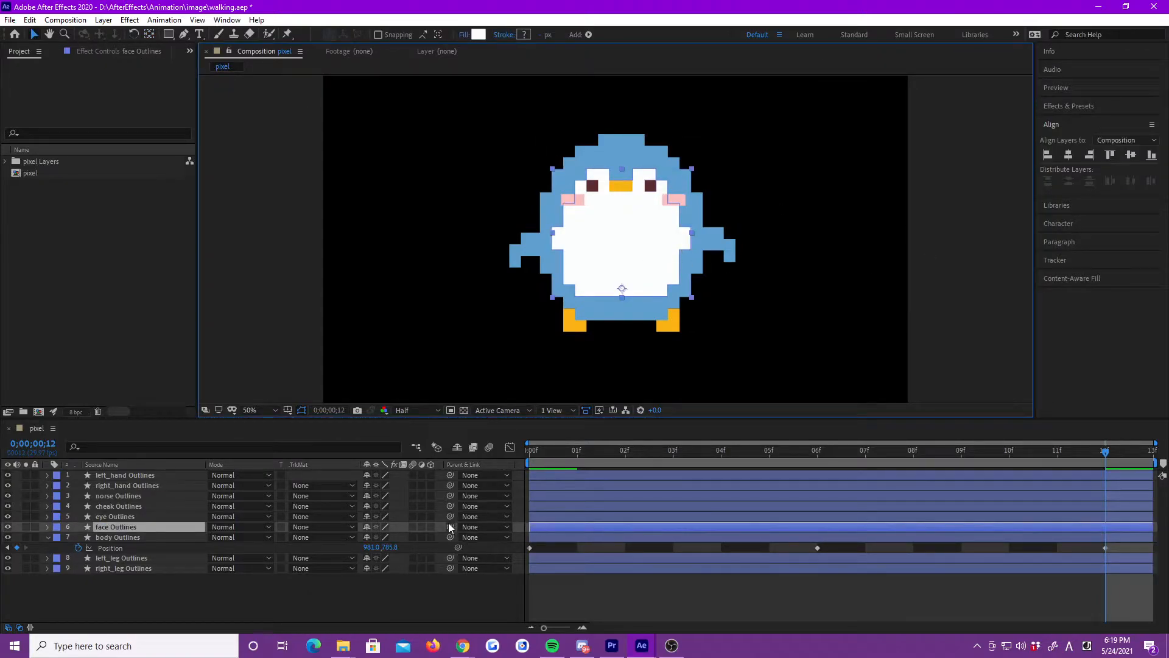
left_click(449, 526)
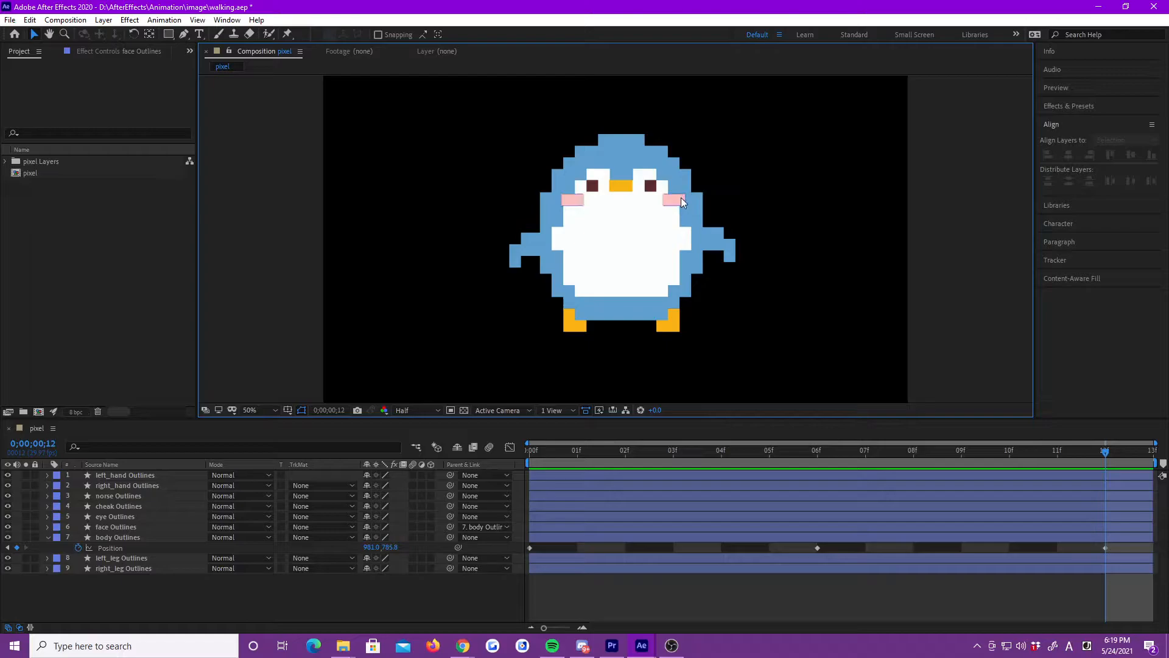
left_click(118, 505)
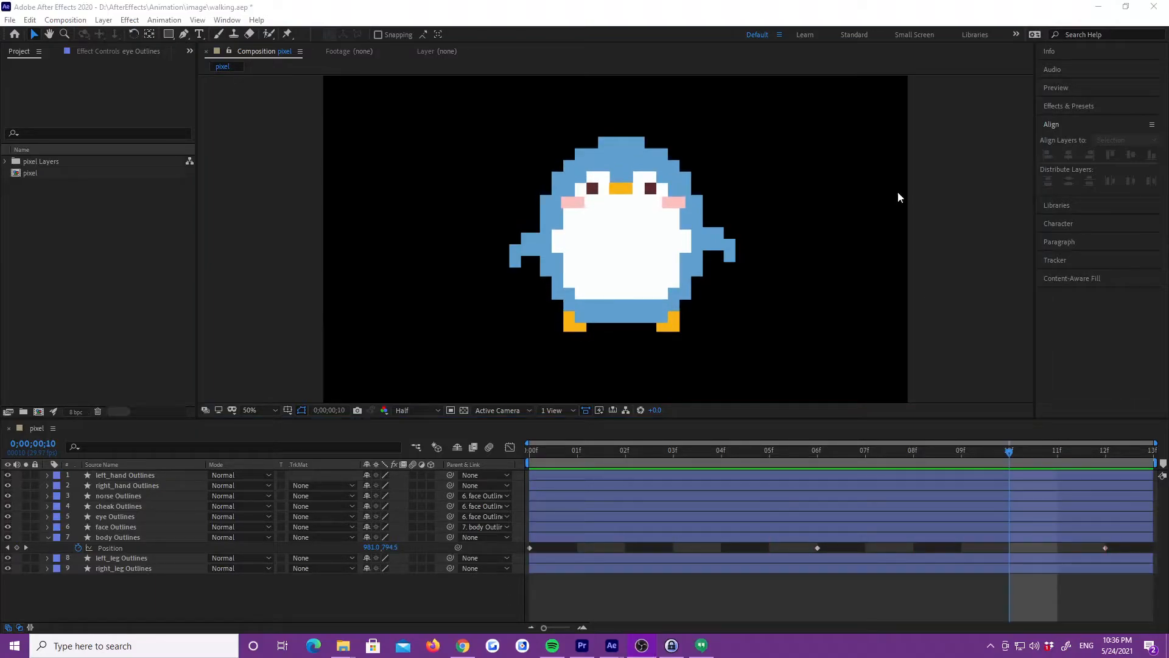
- Add eye Outlines Scale keyframes at frames 6, 9 and 12, with 30% height at frame 9
left_click(115, 515)
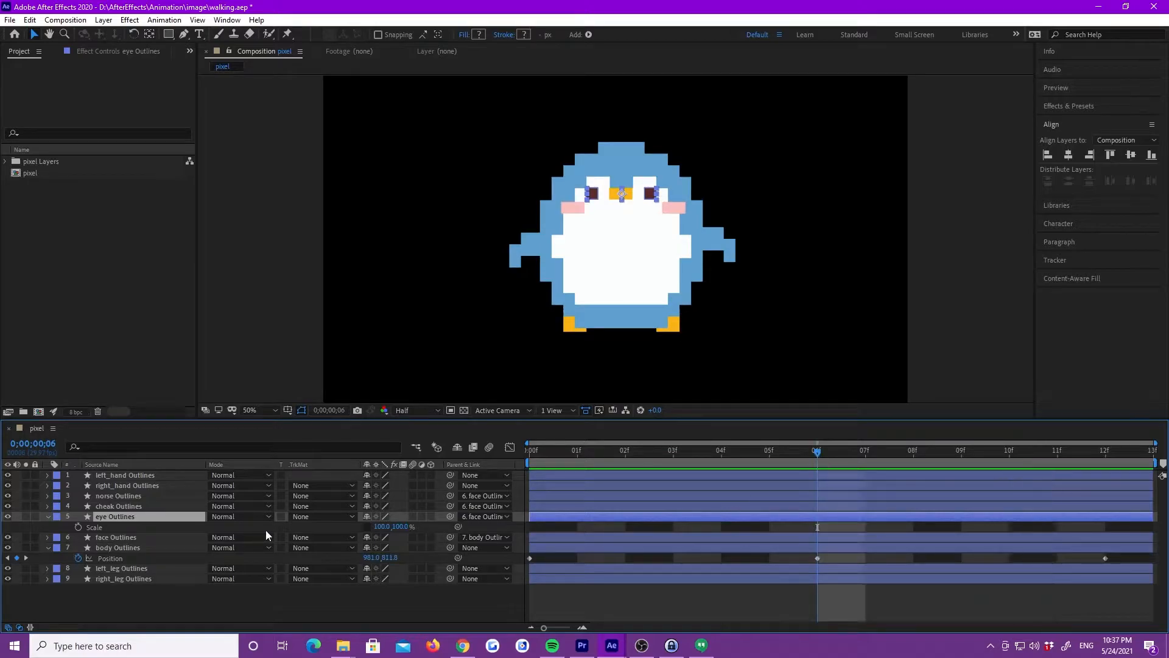
left_click(865, 449)
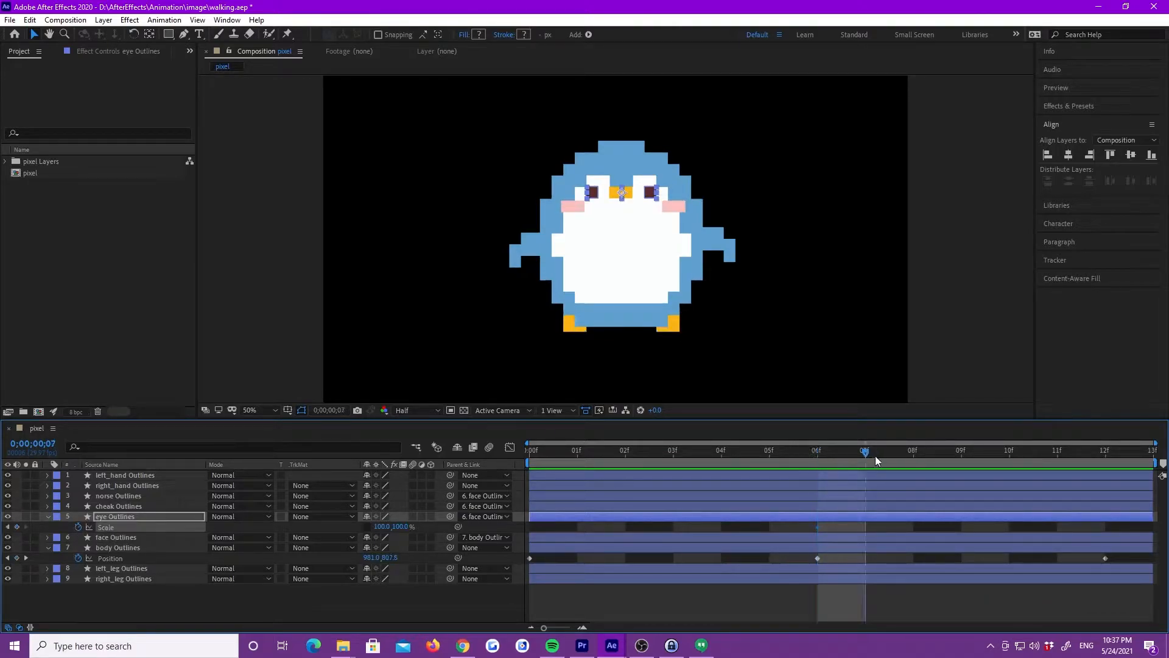
left_click_drag(865, 461, 1104, 453)
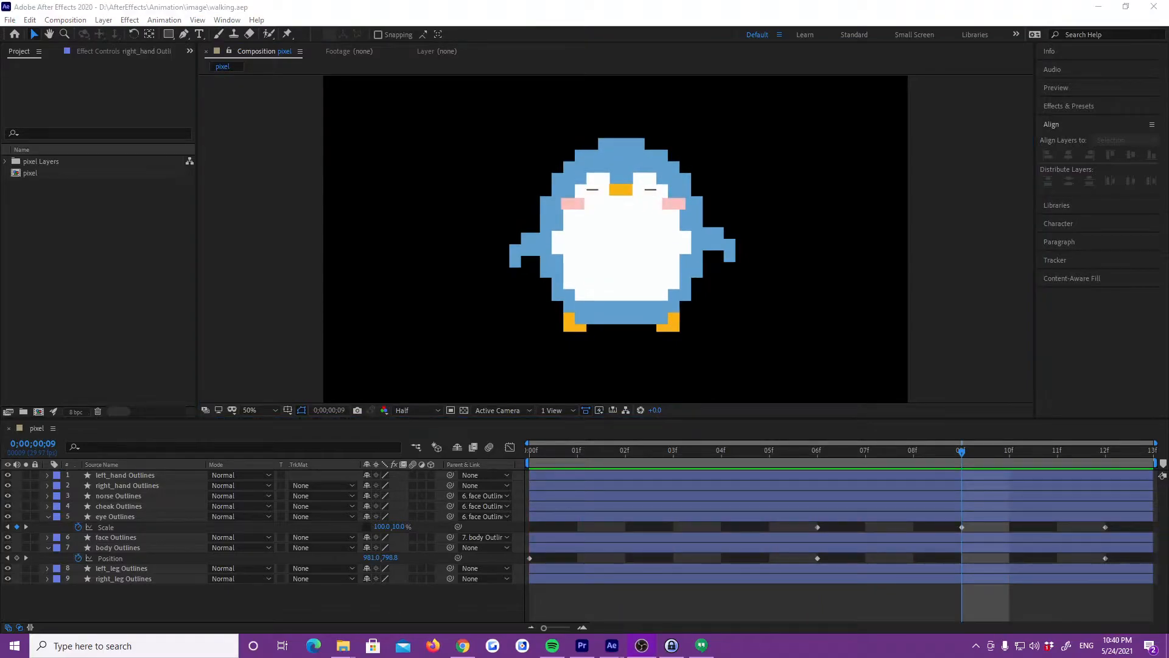
- Set the parent of left_hand Outlines and right_hand Outlines to body Outlines
left_click(127, 485)
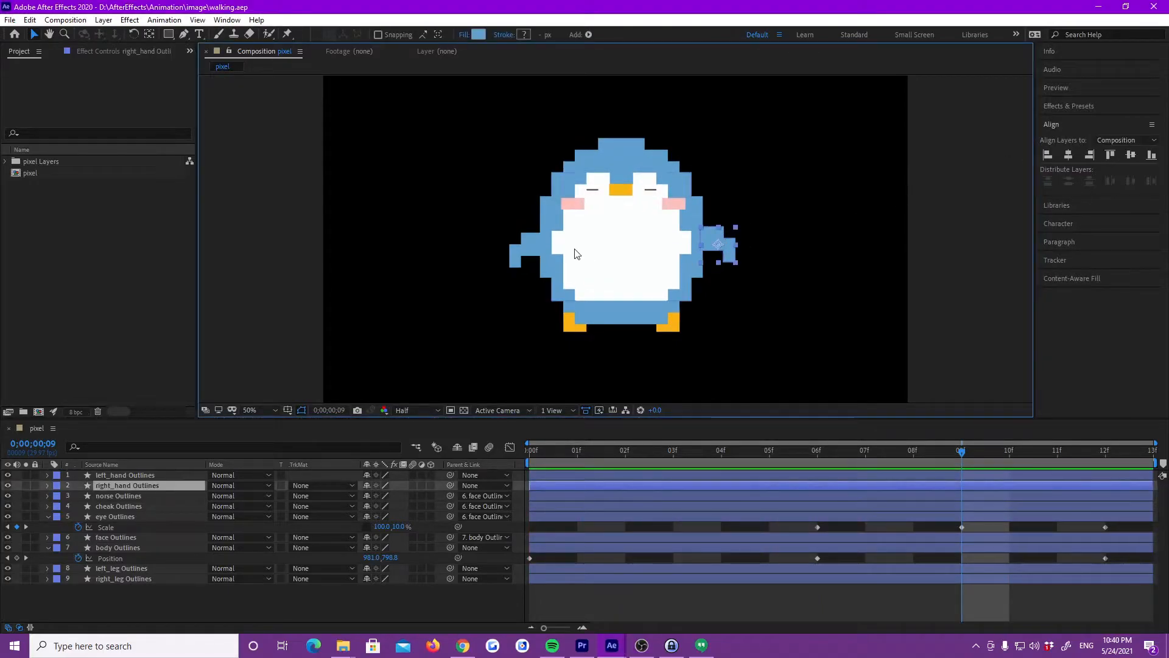
left_click(124, 475)
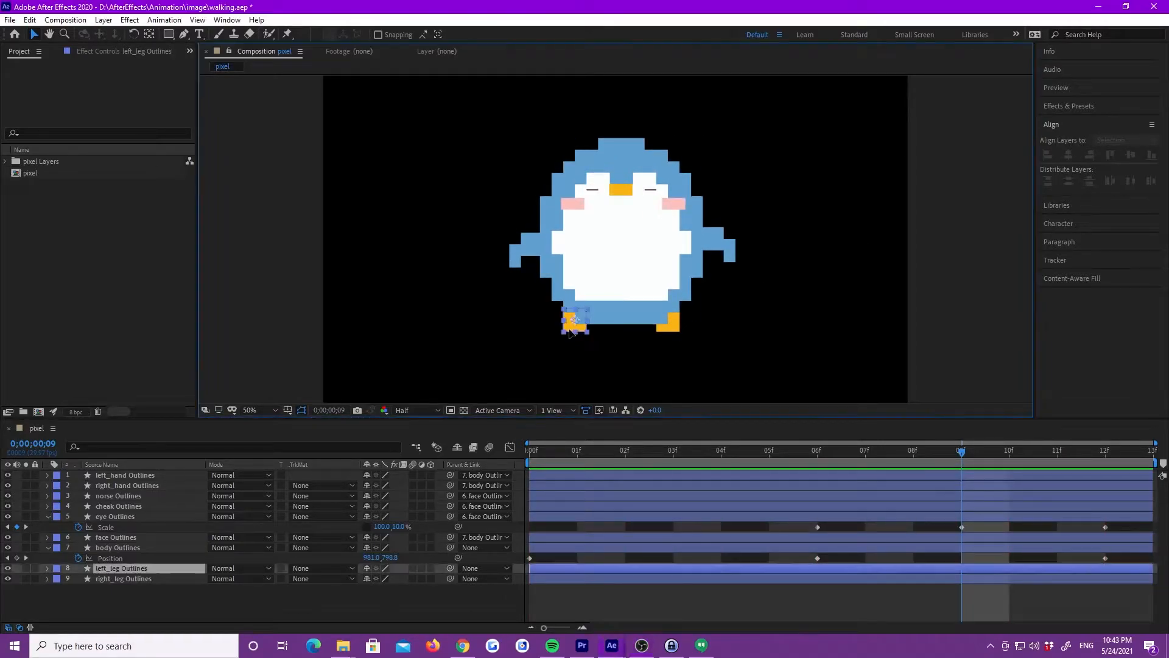
- Keyframe right_leg Outlines Position at frames 0, 6 and 12, shifting the foot at frame 6
left_click(150, 34)
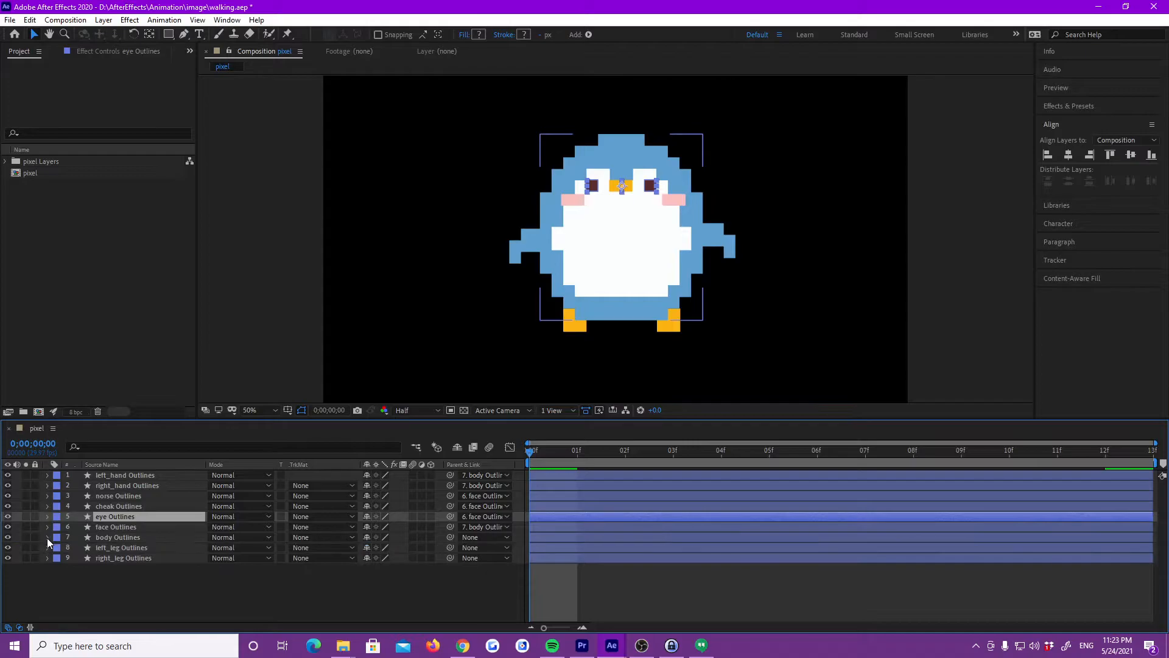
left_click(123, 557)
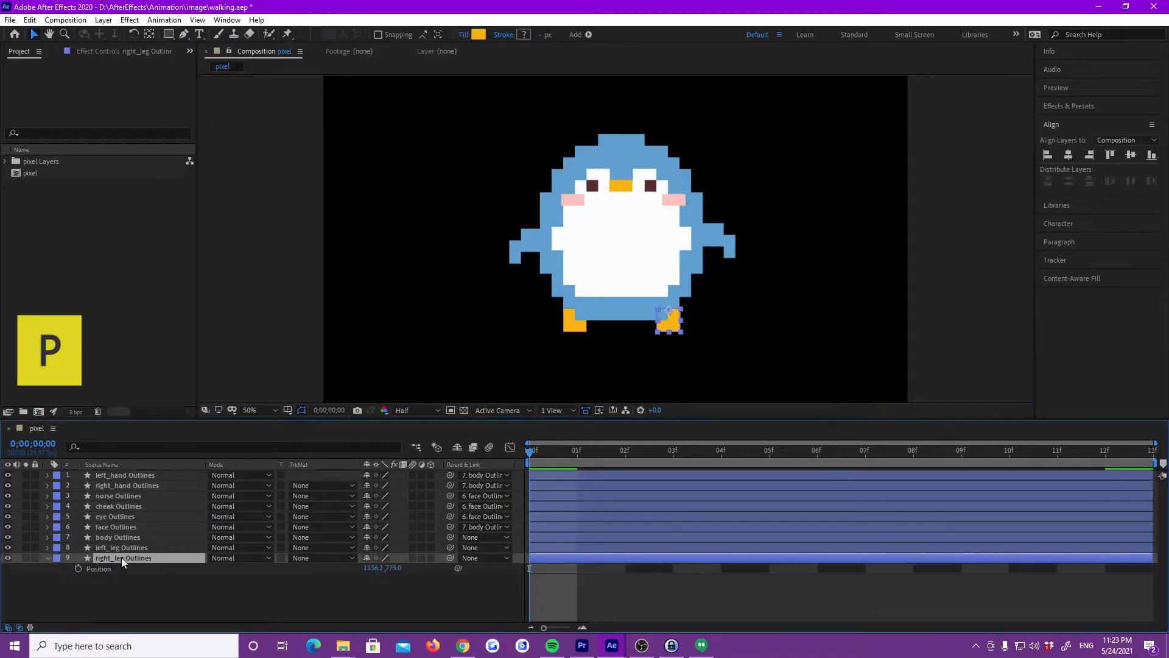
mouse_move(366, 582)
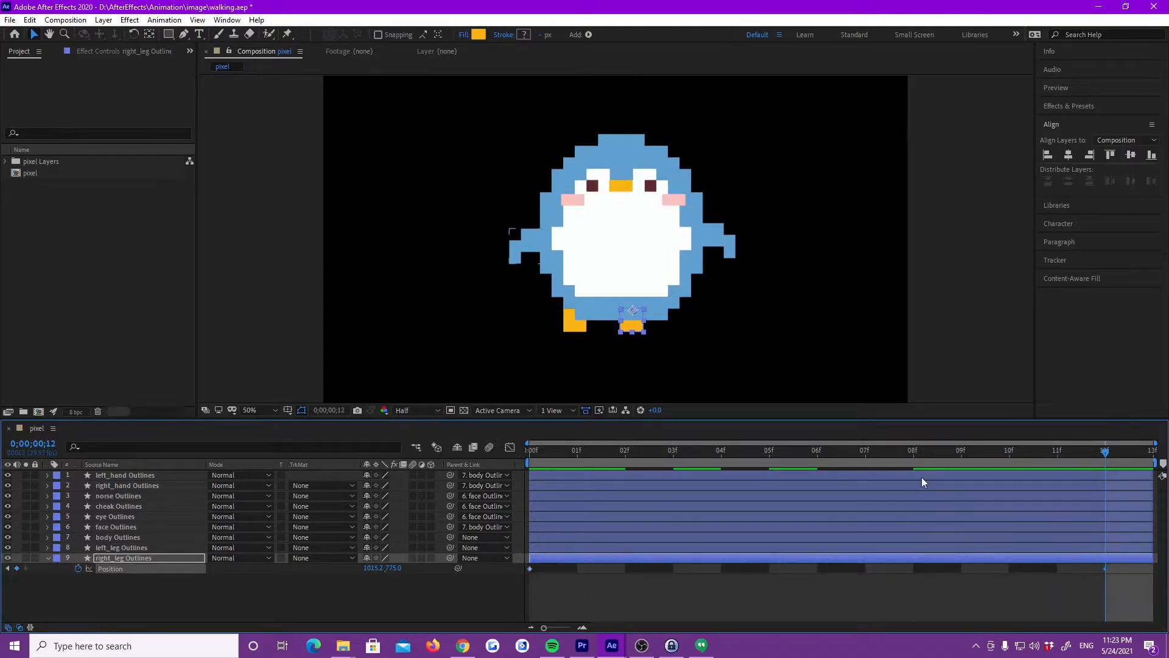
left_click(817, 449)
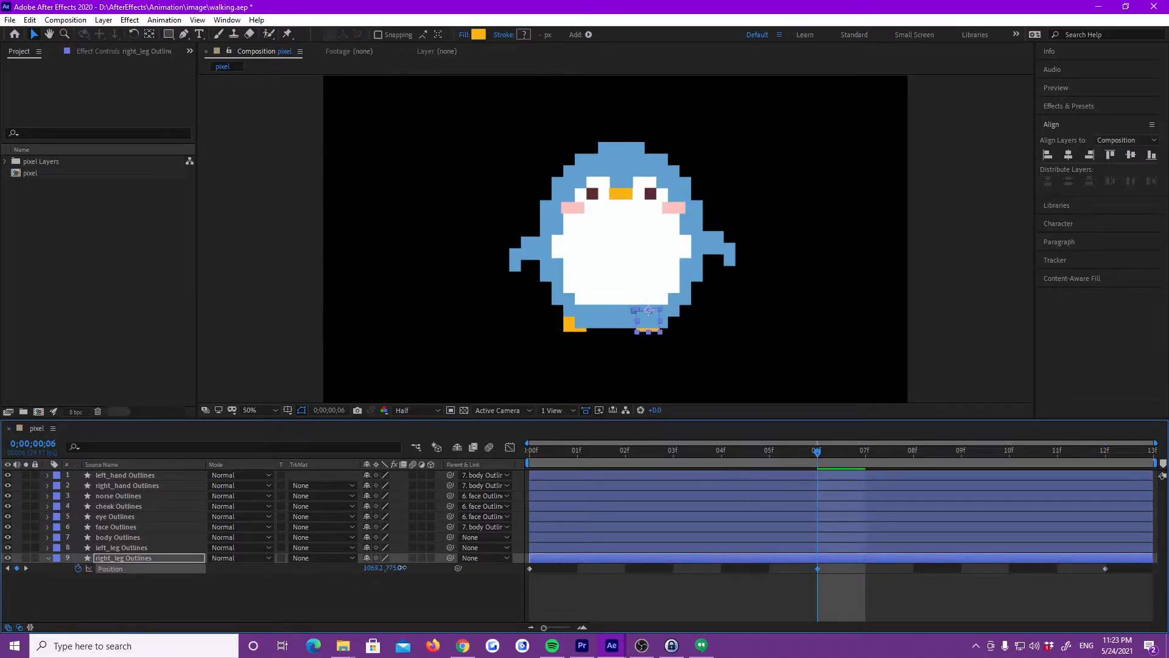
left_click_drag(638, 321, 649, 321)
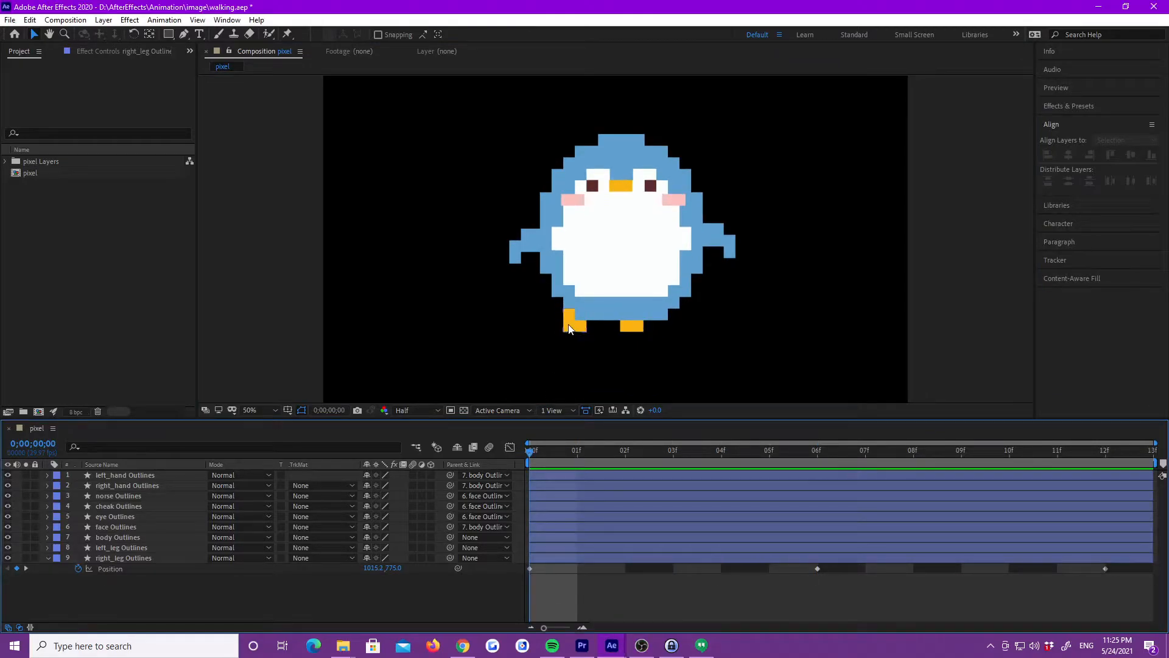
- Keyframe left_leg Outlines Position at frames 0, 6 and 12, moving the foot at frame 6
left_click(121, 548)
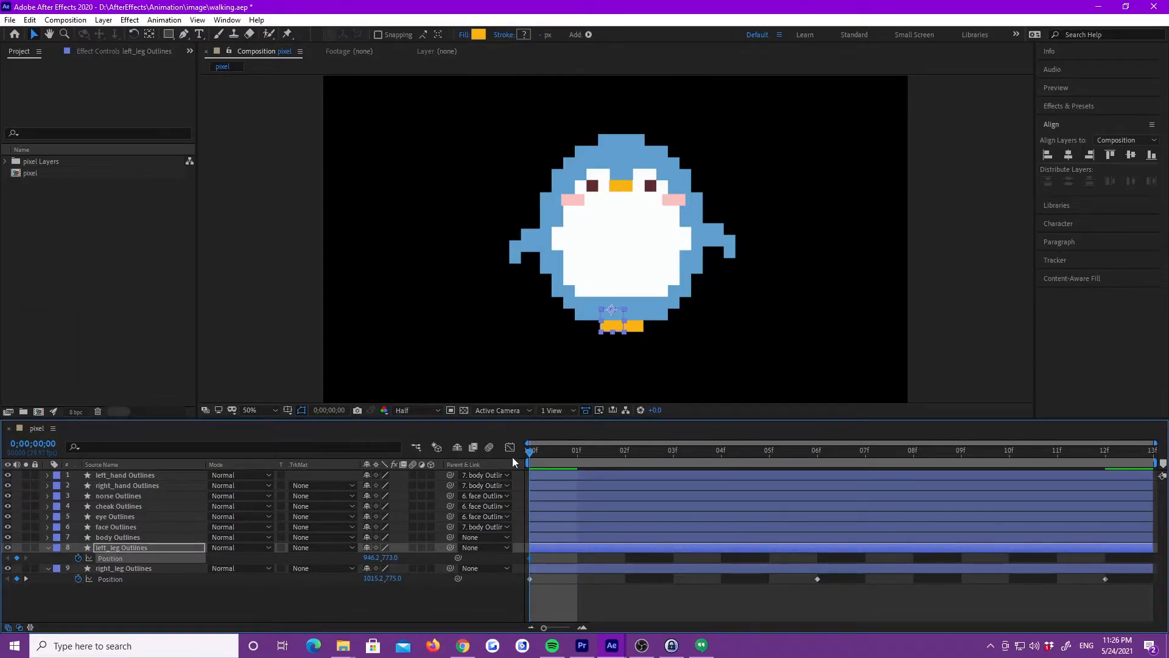
left_click(1106, 449)
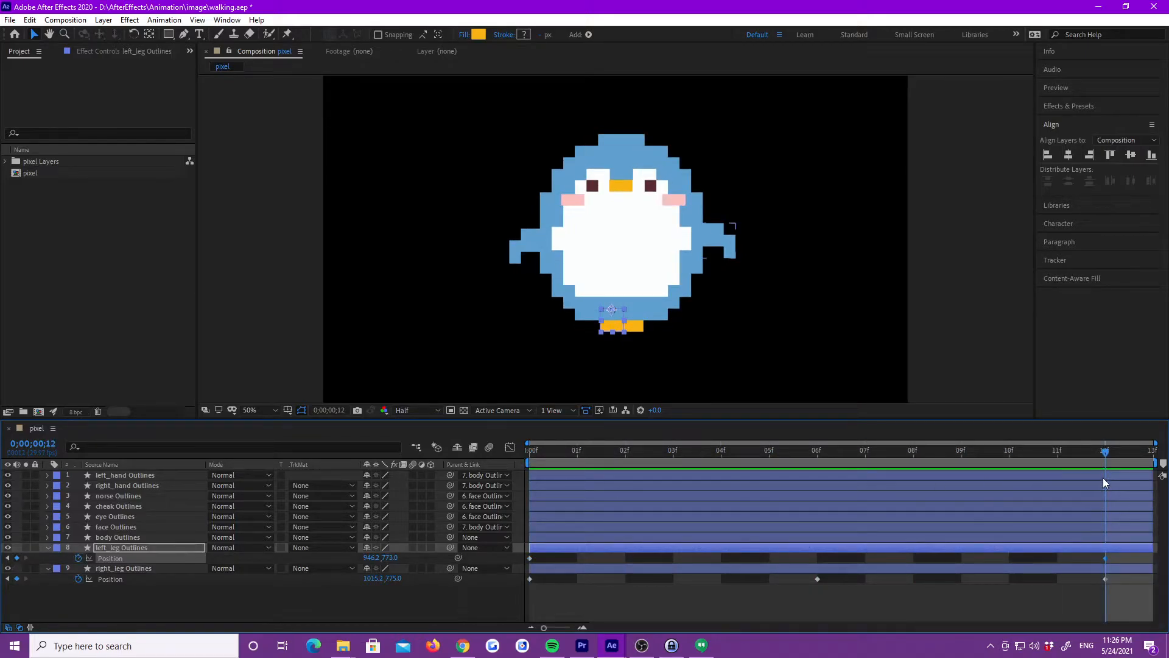
left_click(816, 449)
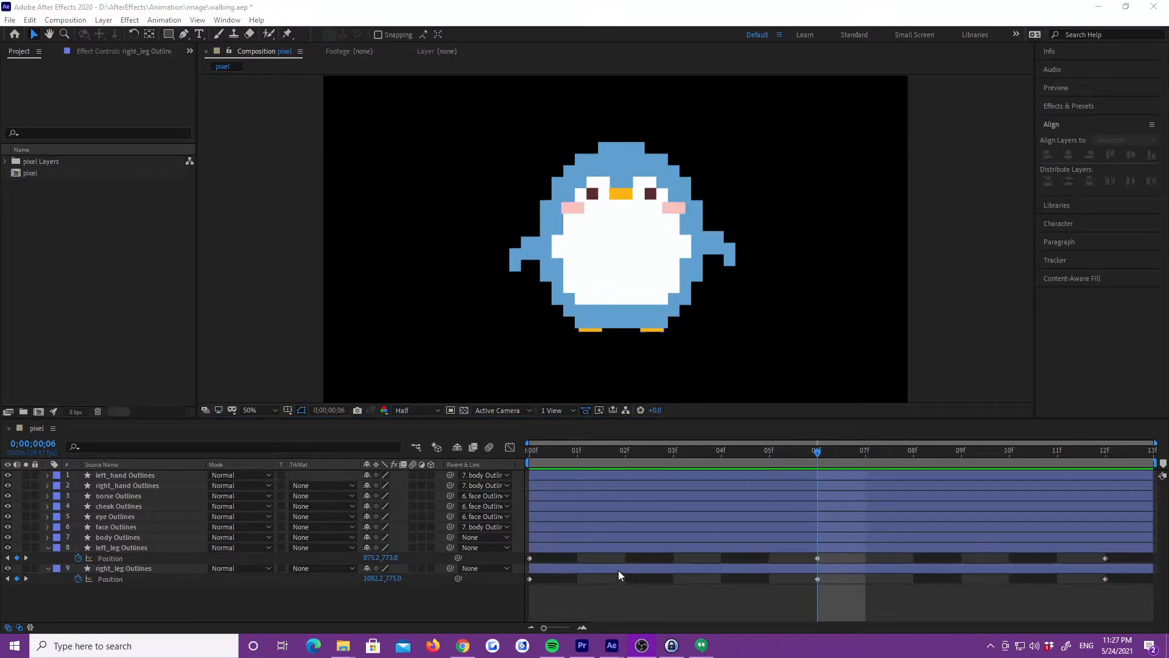
- Add raised Position keyframes to left_leg at frame 3 and right_leg at frame 9
left_click(123, 568)
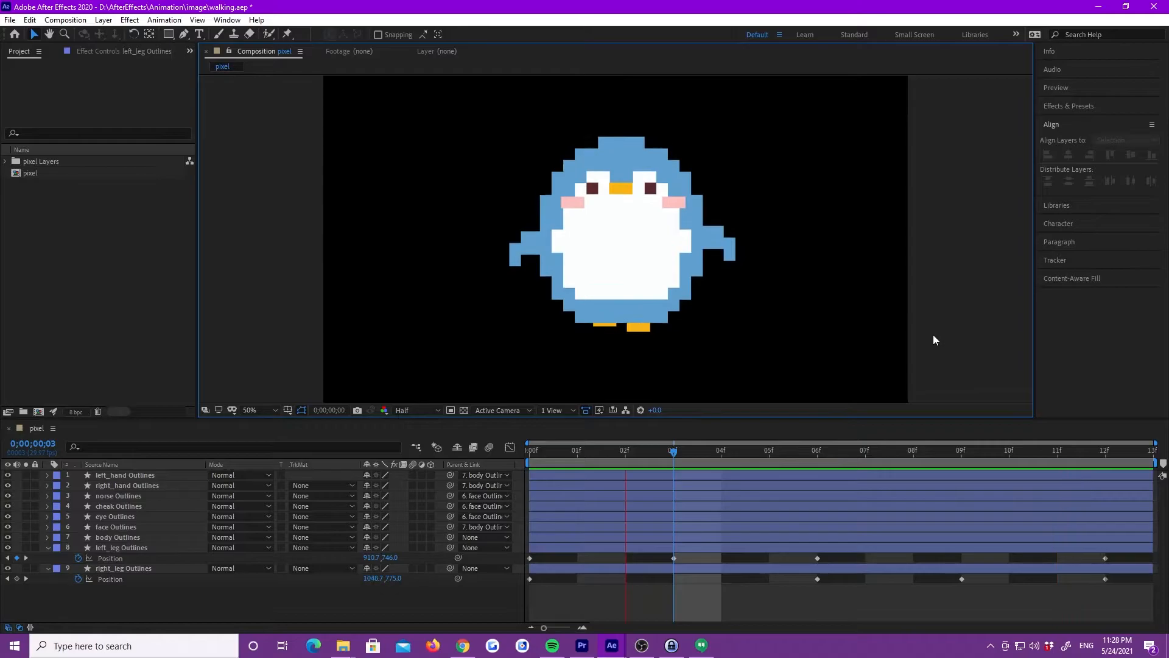
left_click(768, 449)
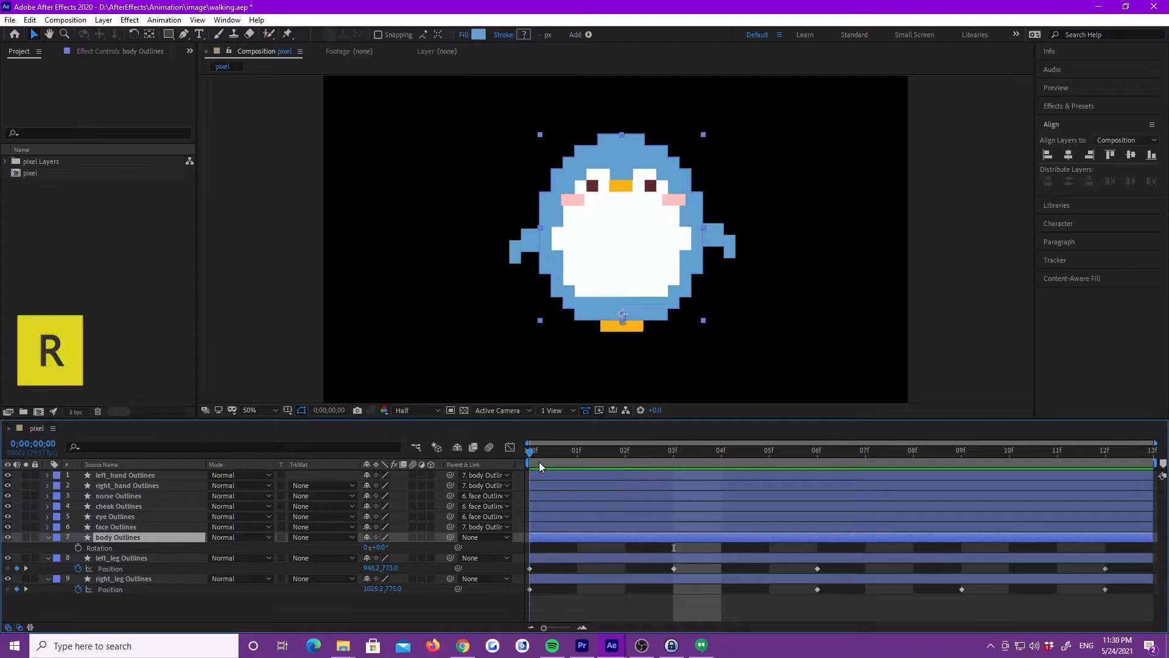
- Set body Outlines Rotation to -2° and keyframe it at frames 0 and 12
double_click(375, 547)
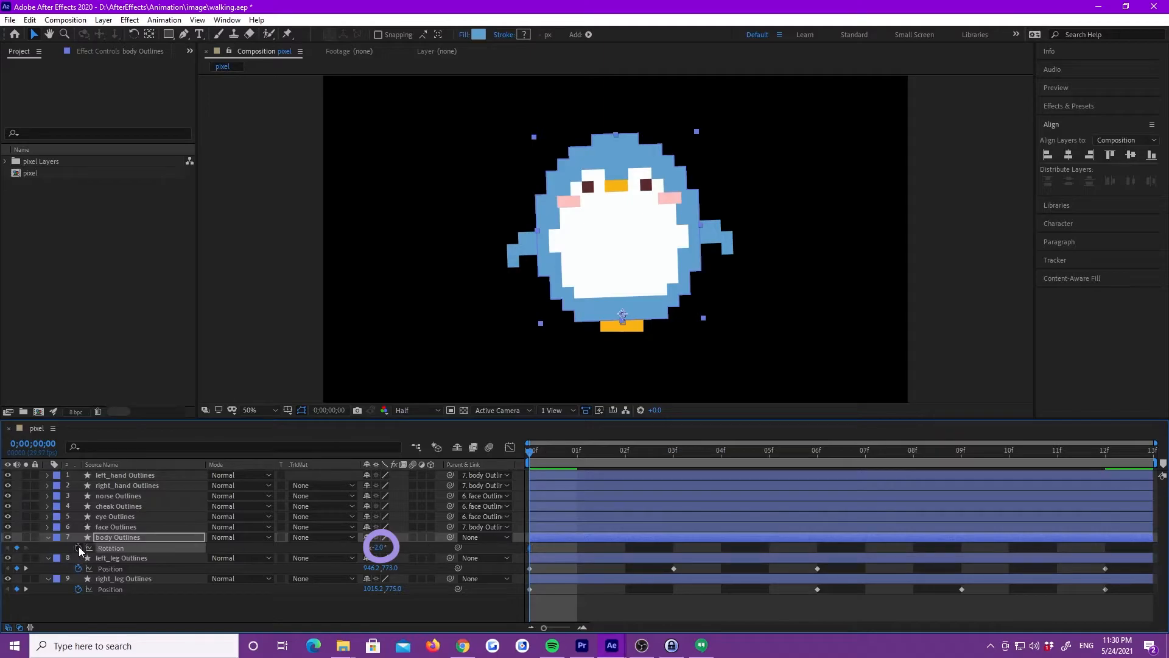
left_click(817, 449)
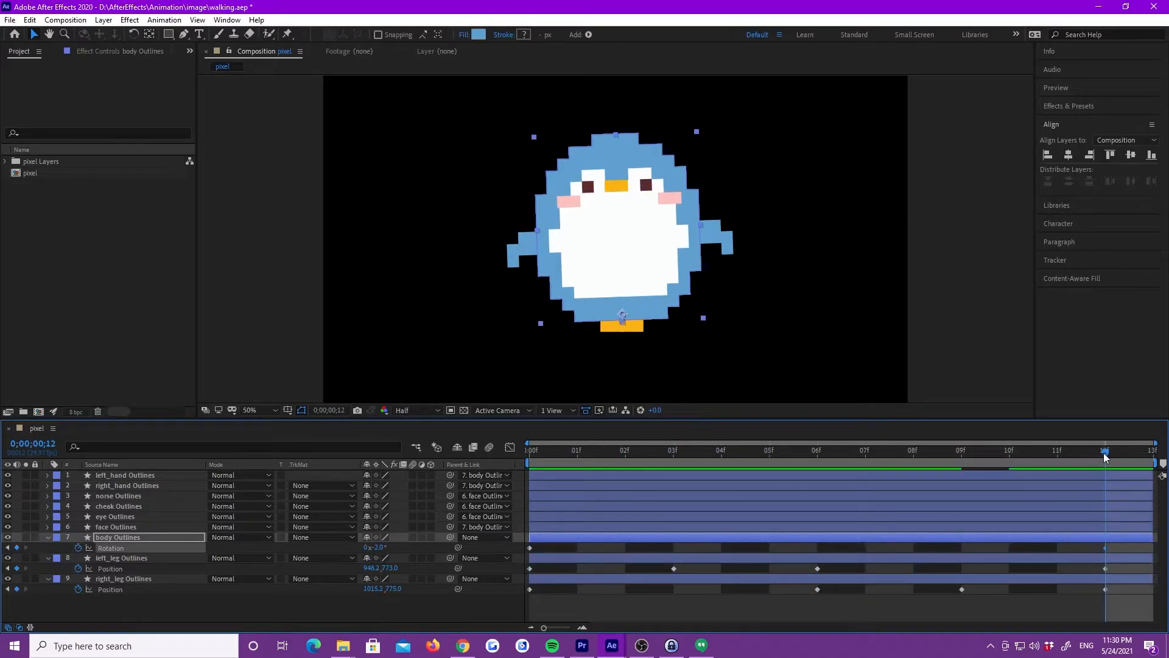
left_click(817, 449)
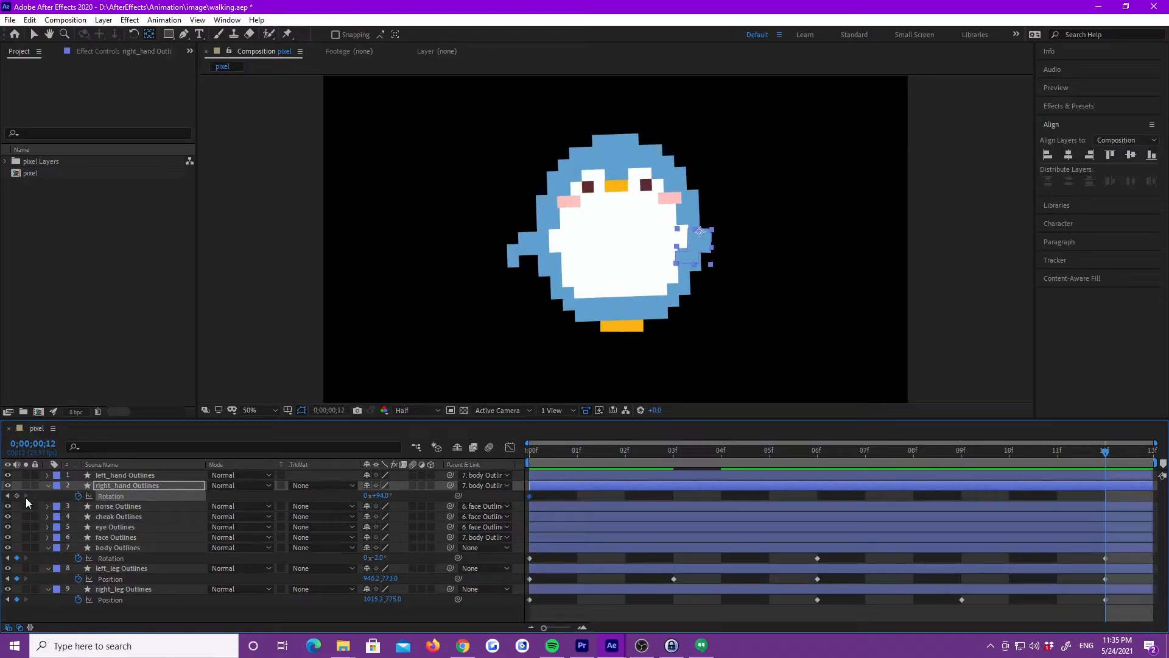
- Set body Rotation to 2° at frame 6 and keyframe right_hand Rotation, entering 25
left_click(865, 450)
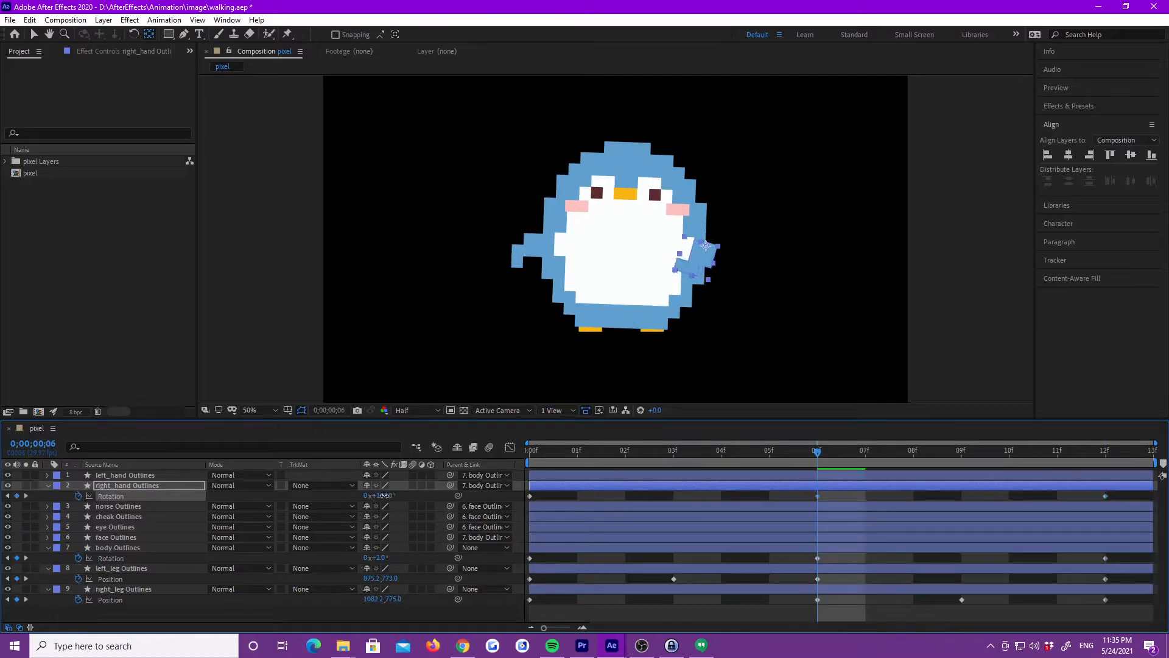
type("25.0")
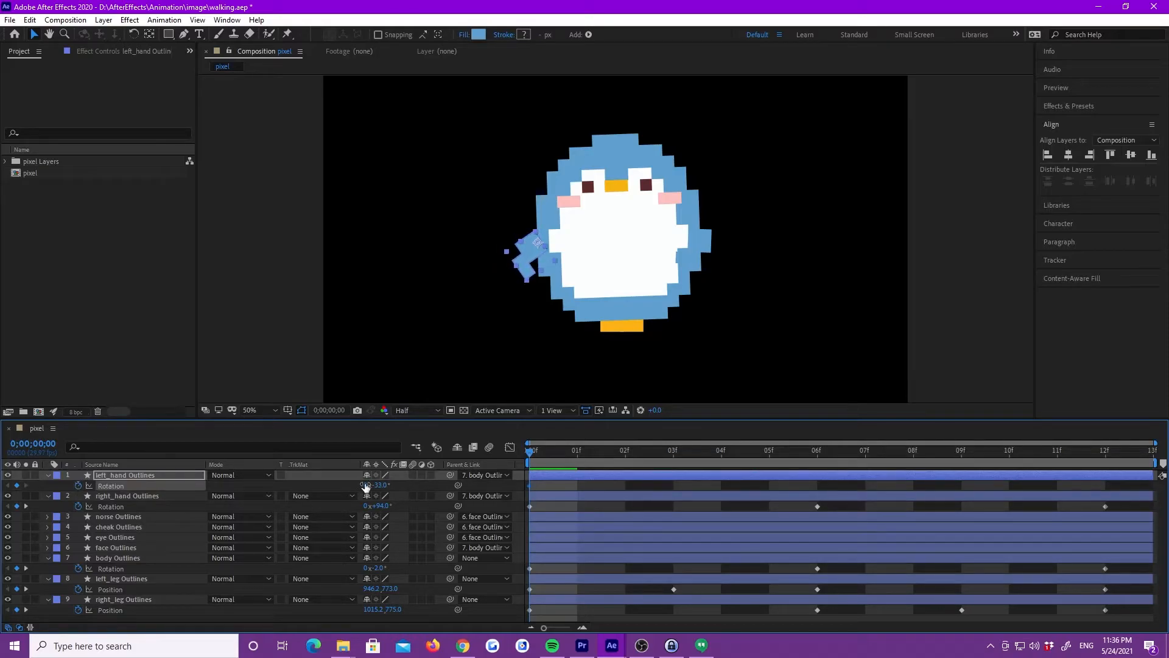
- Set left_hand Rotation to -33° and record its first Rotation keyframe
left_click(1057, 449)
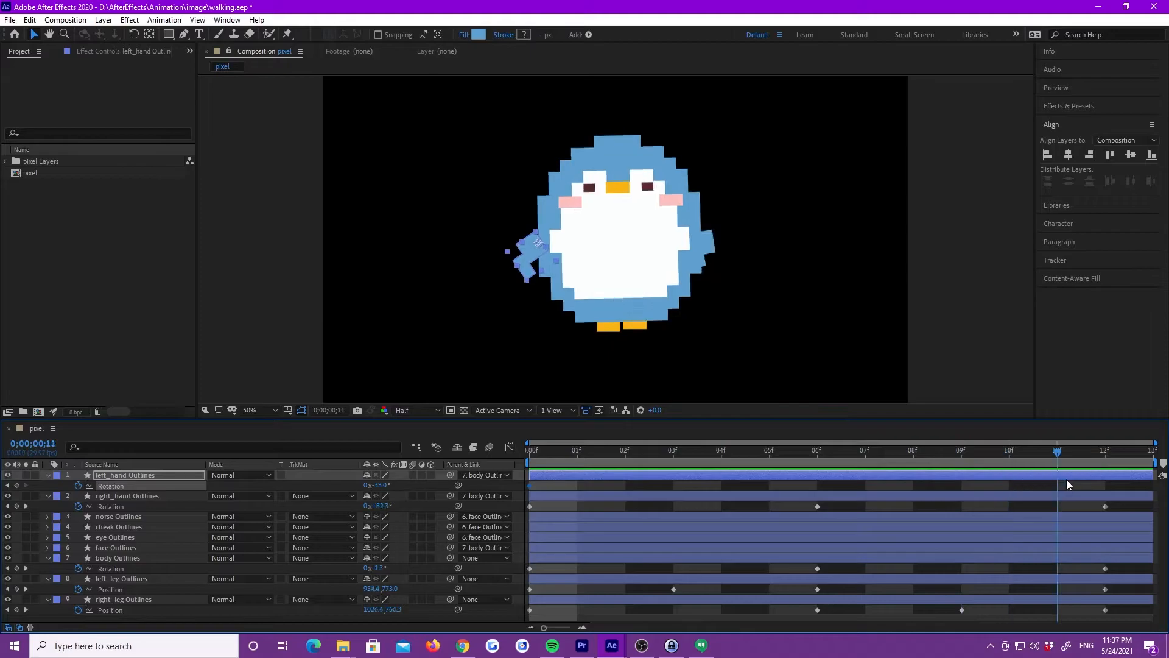
left_click(1106, 449)
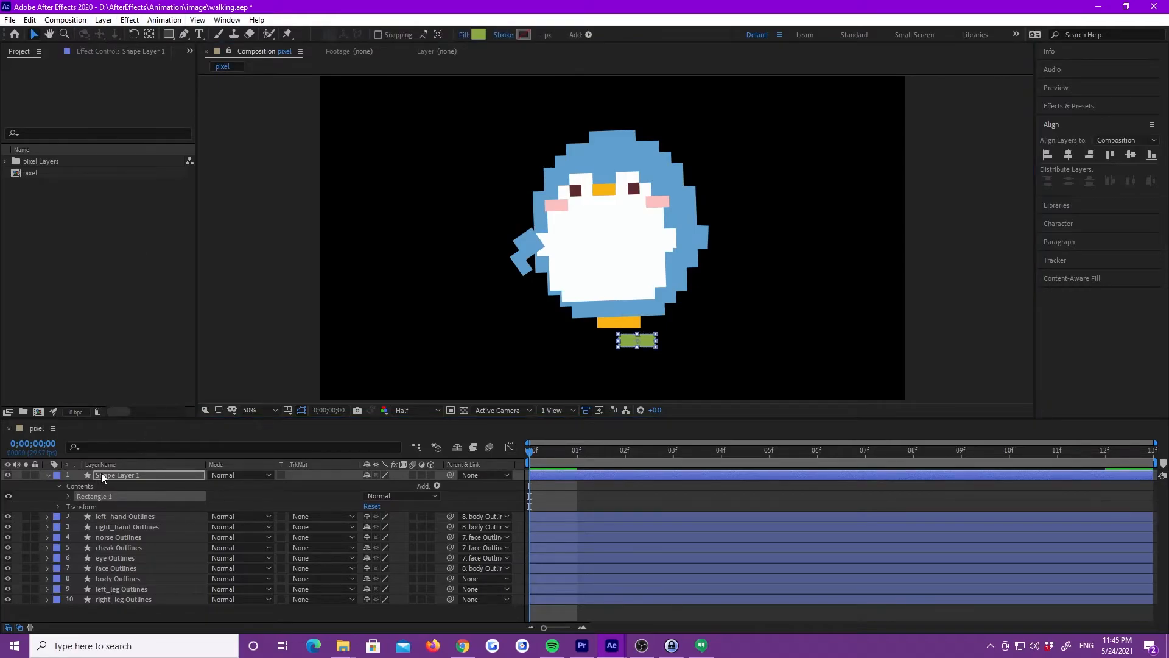
- Name the green rectangle shadow_right and place it under the right foot
type("shadow_right")
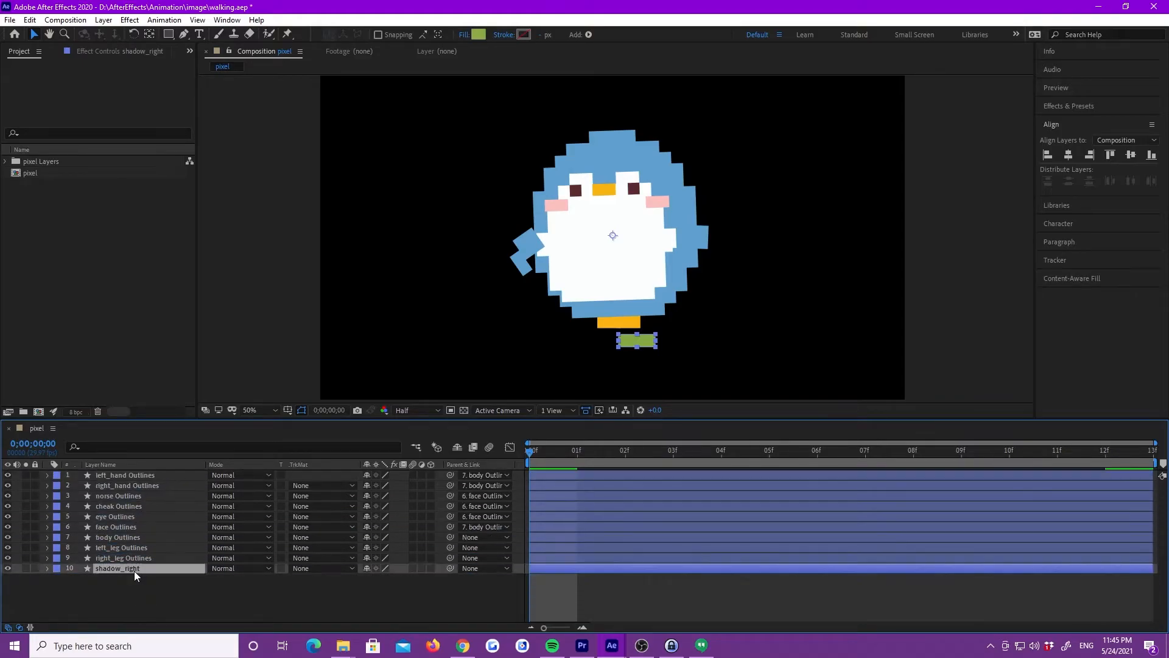
double_click(116, 567)
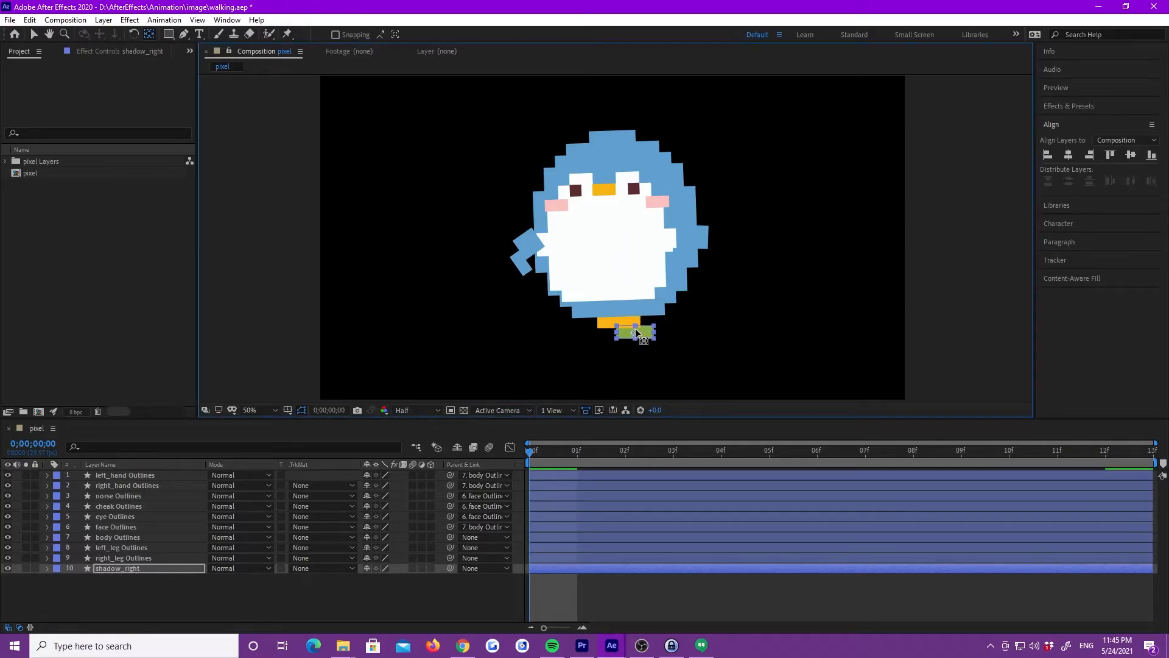
left_click(169, 34)
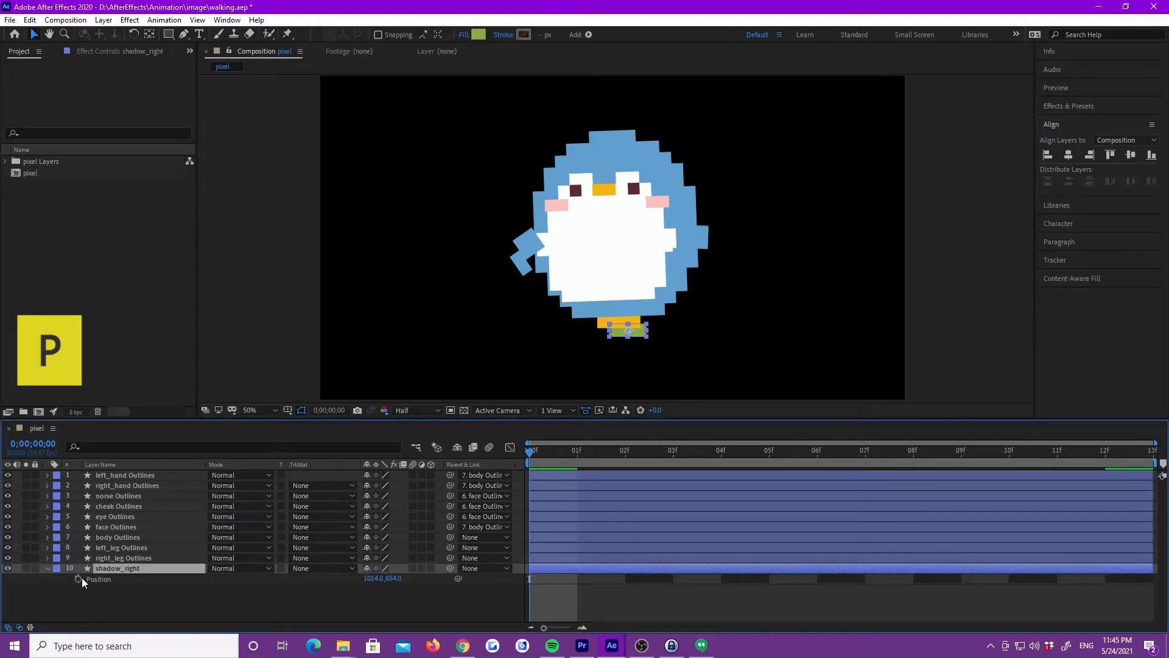
- Keyframe shadow_right Position and Scale at frames 0, 6 and 12
left_click(912, 450)
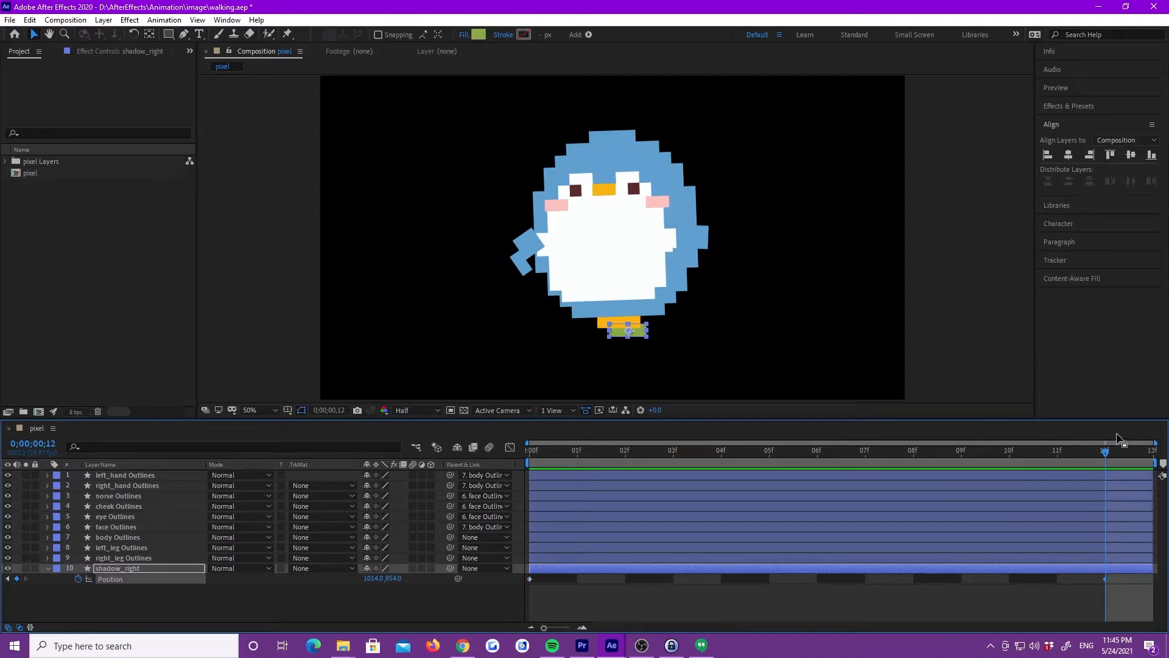
left_click(817, 449)
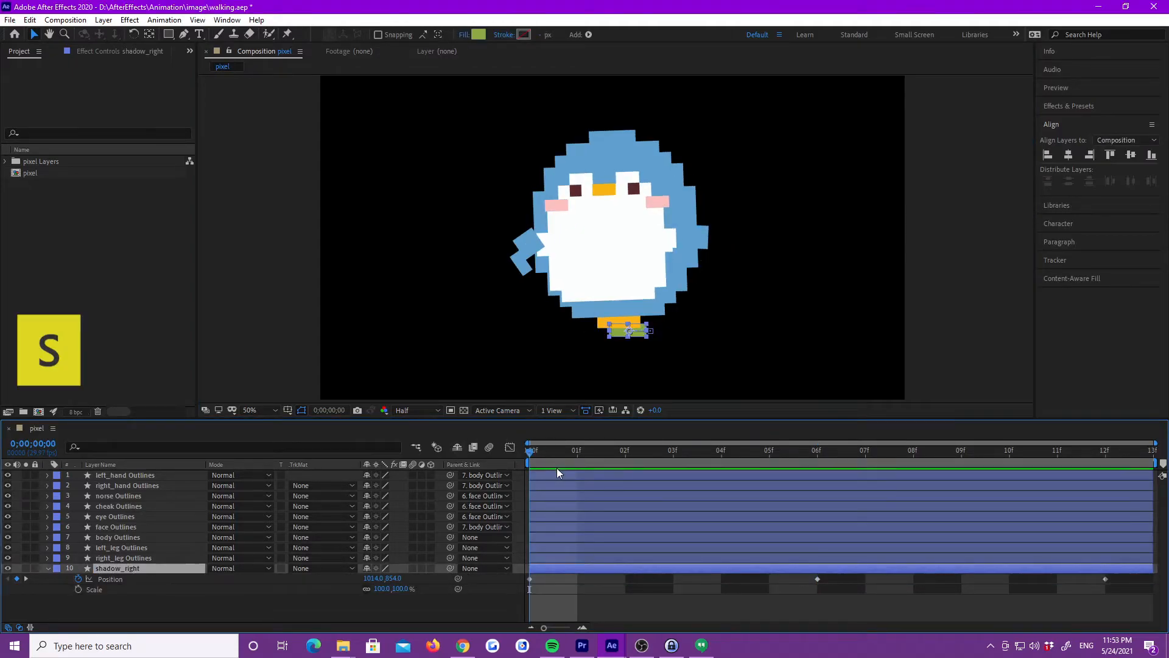
mouse_move(469, 537)
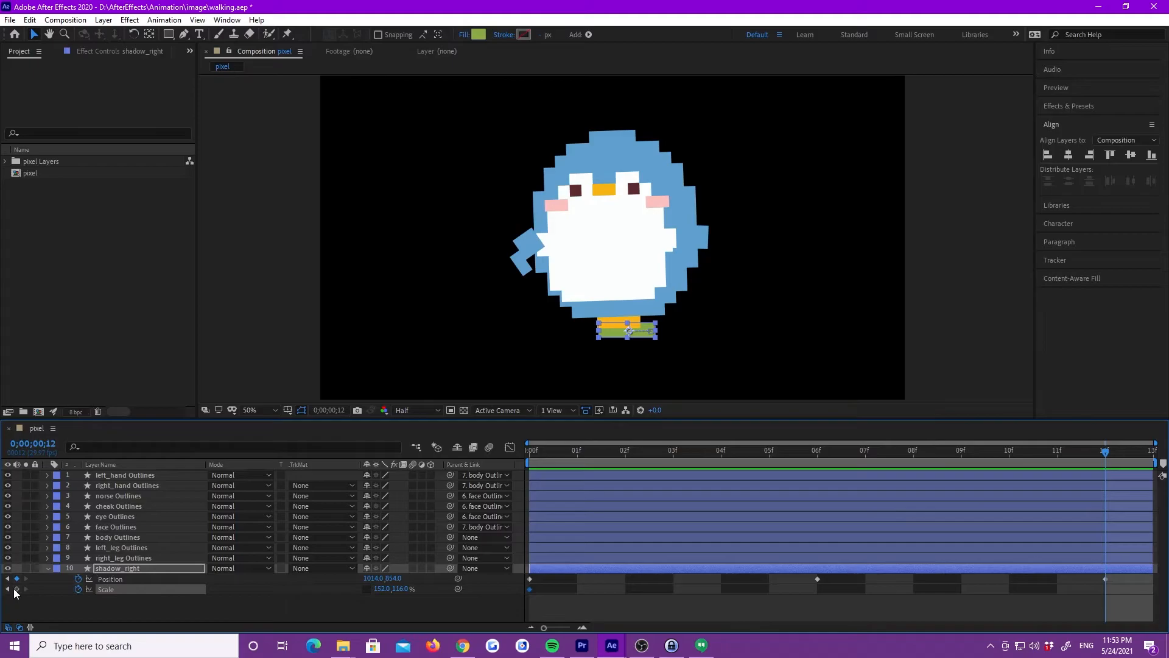
left_click(817, 449)
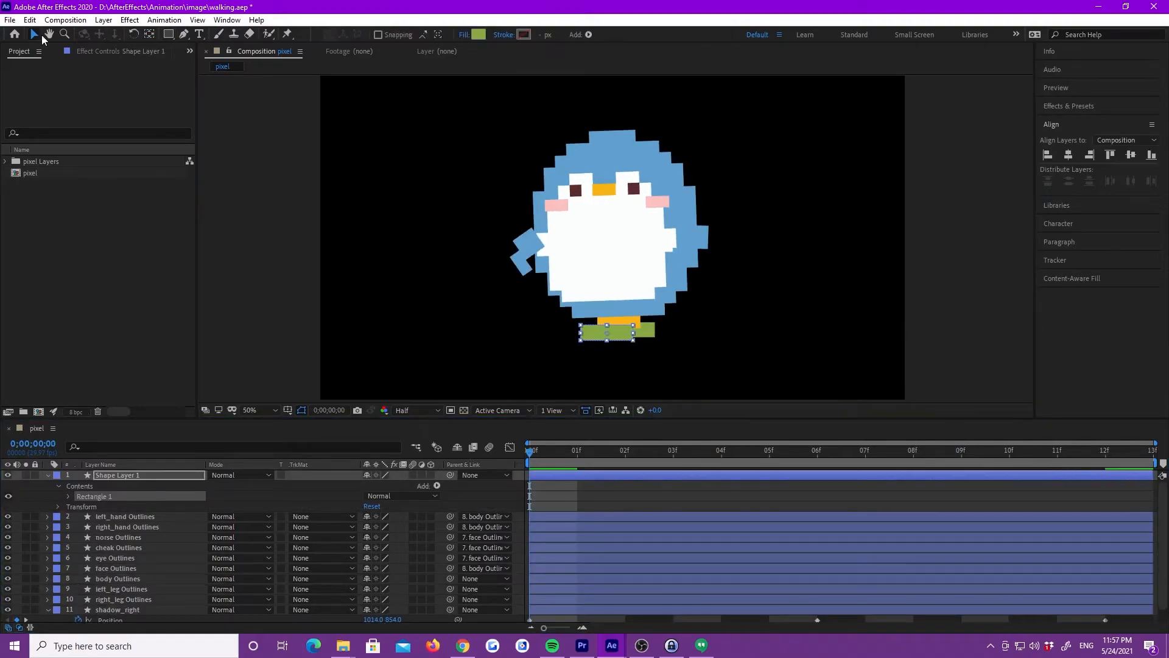
- Rename the new rectangle layer shadow_left and set its Position keyframes
double_click(117, 475)
type("shadow_left")
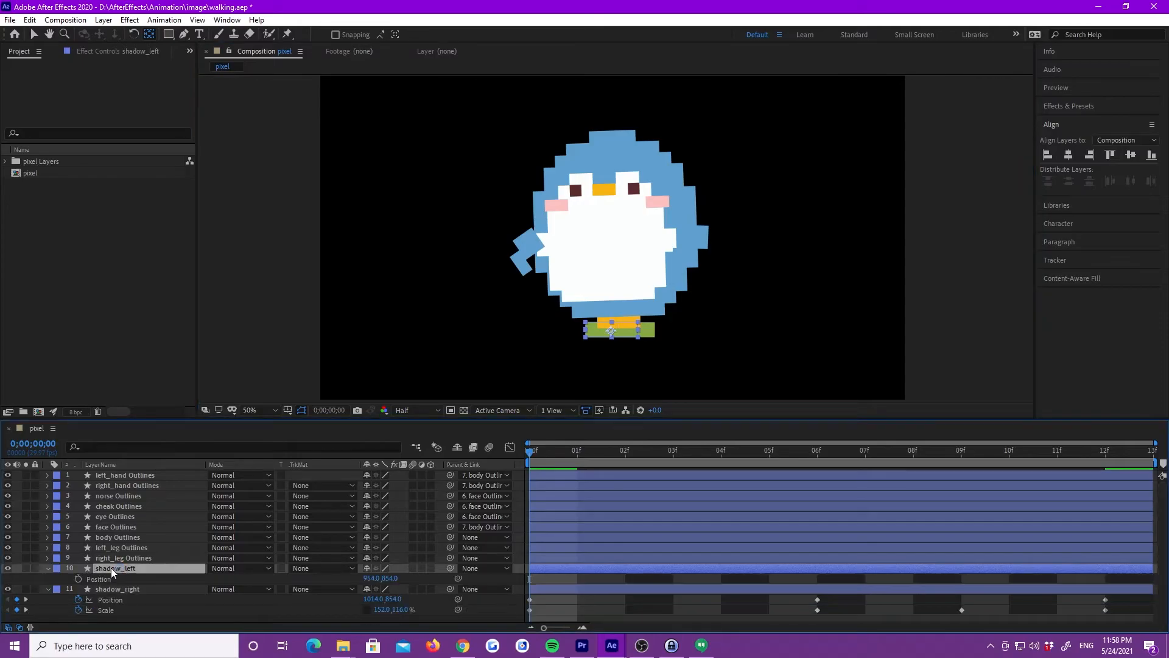
left_click(1106, 450)
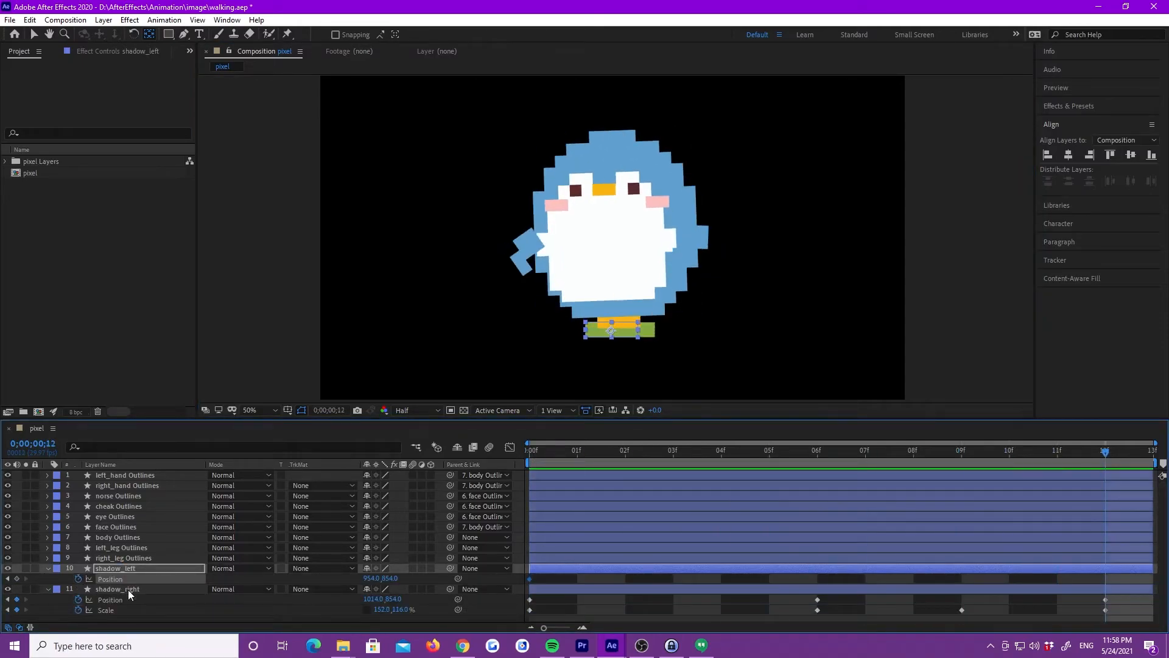
left_click(817, 449)
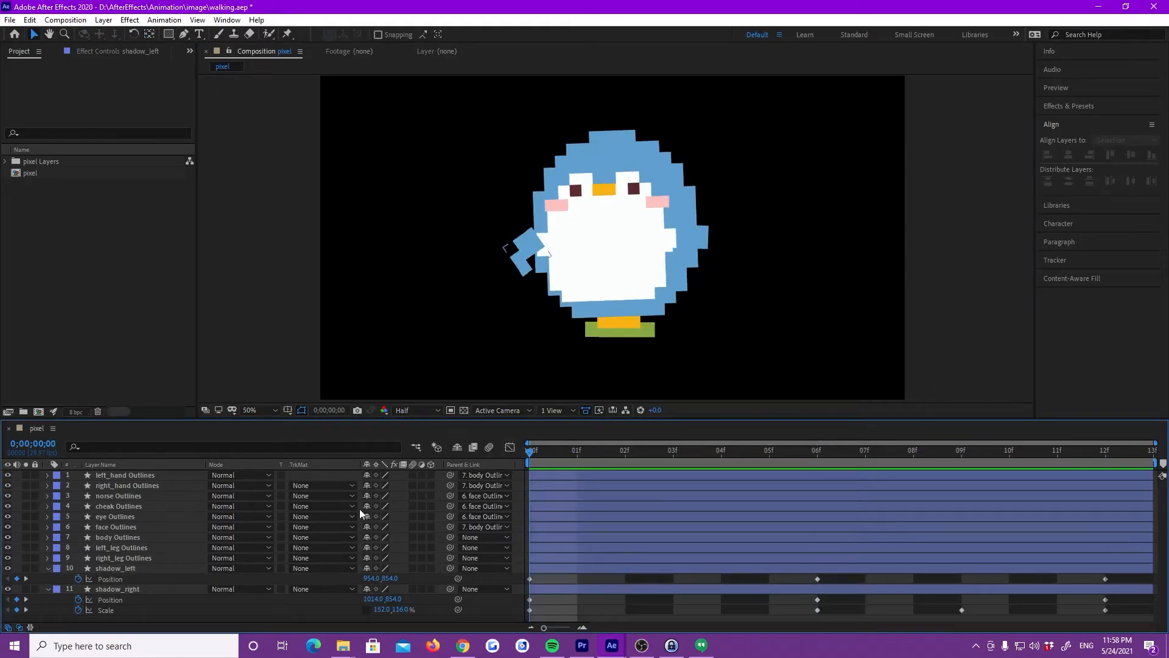
- Add shadow_left Scale keyframes with changed values at frames 0, 6 and 12
left_click(116, 567)
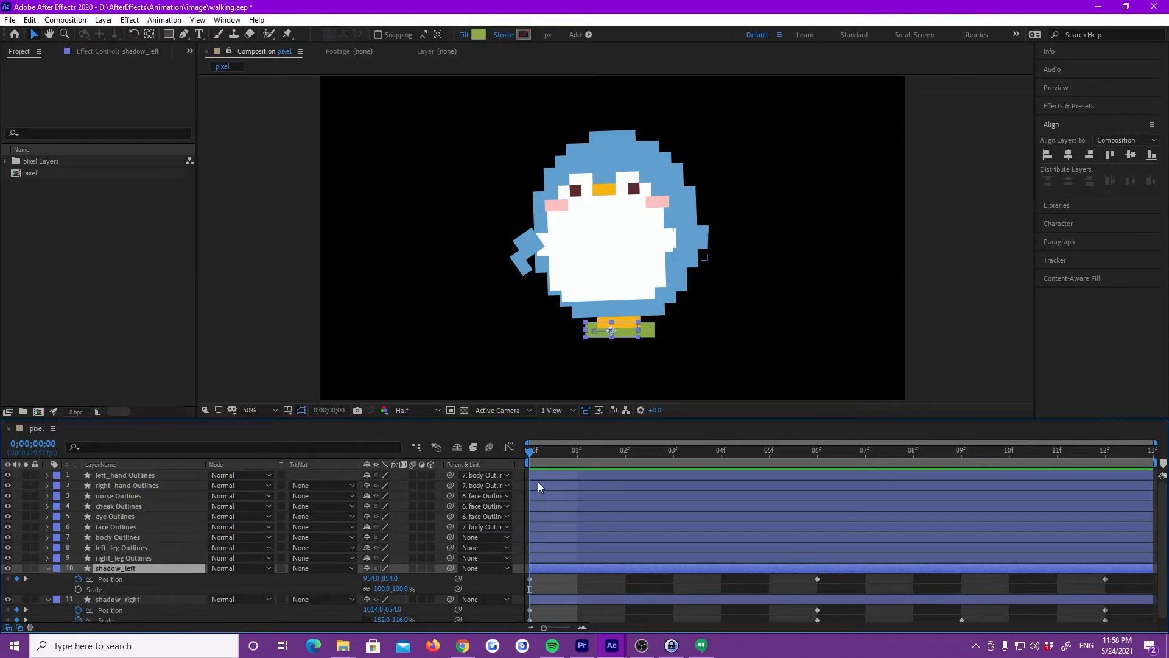
left_click(816, 450)
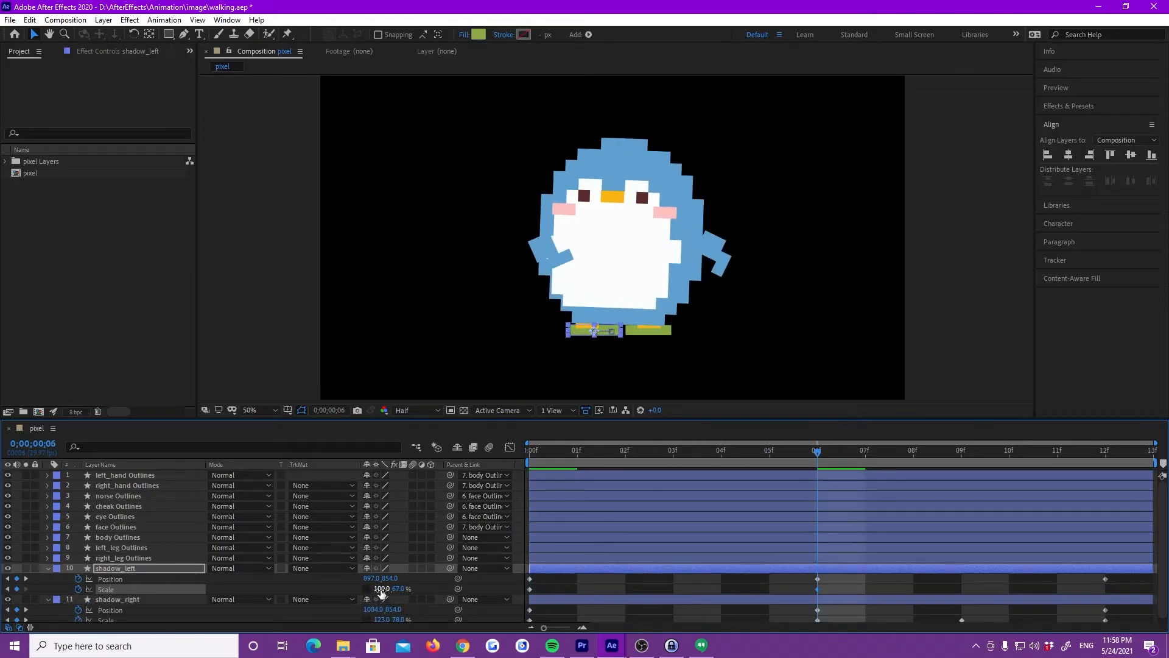
left_click(1104, 449)
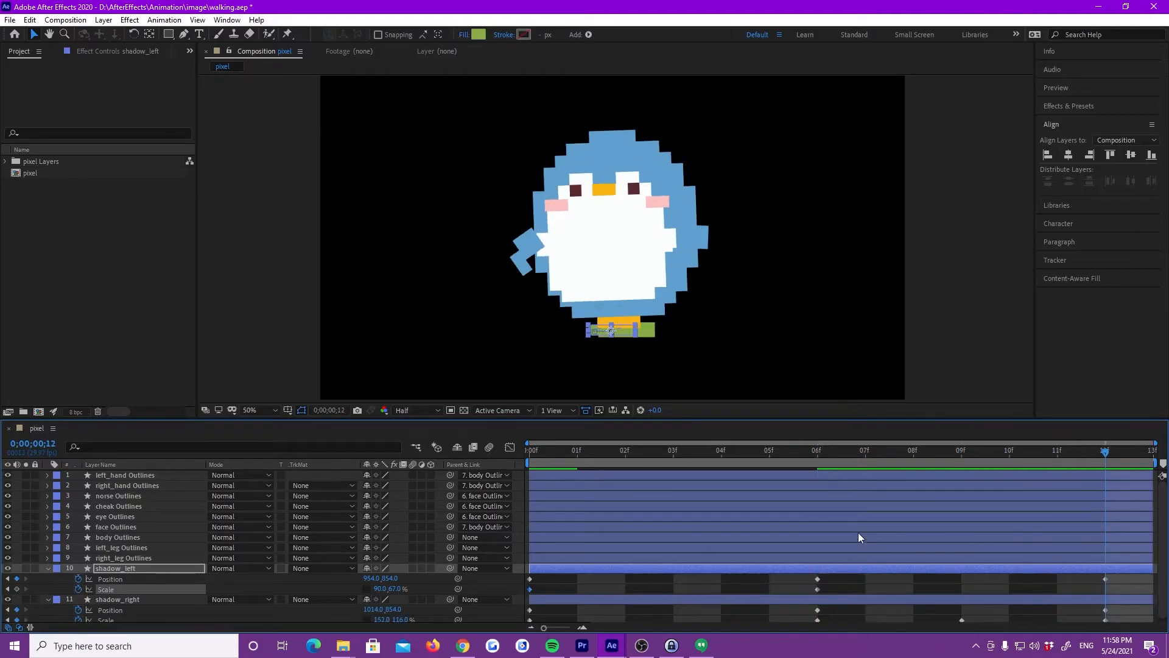
left_click(672, 449)
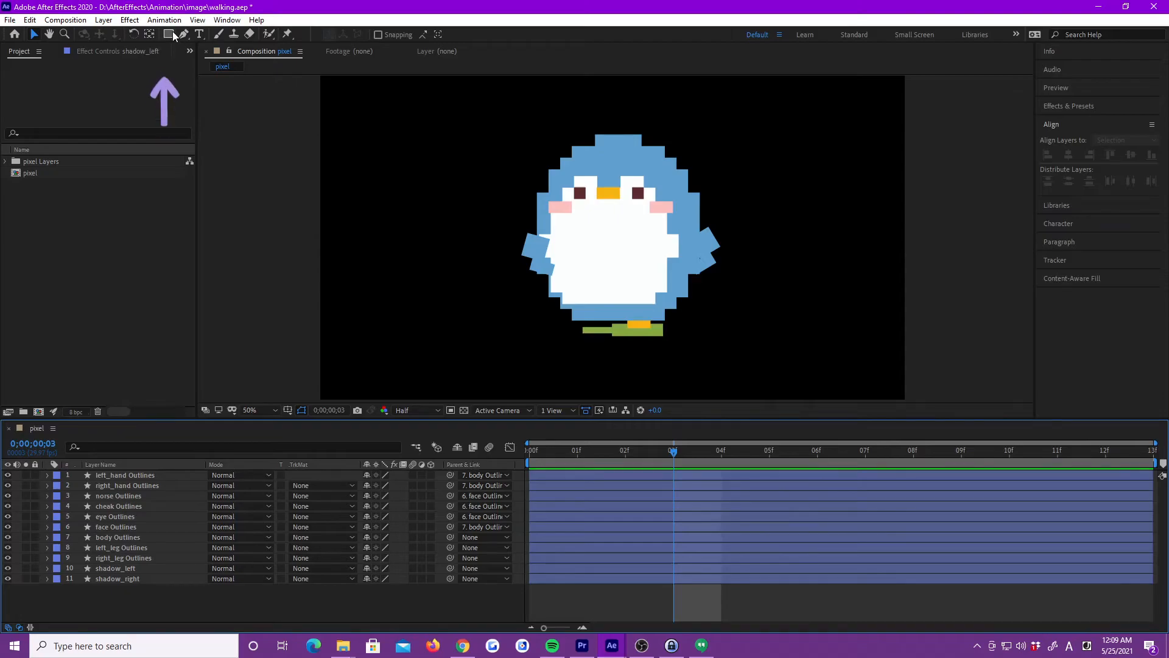
- Draw a small green grass_01 rectangle and slide it with Position keyframes at frames 0 and 12
left_click(169, 35)
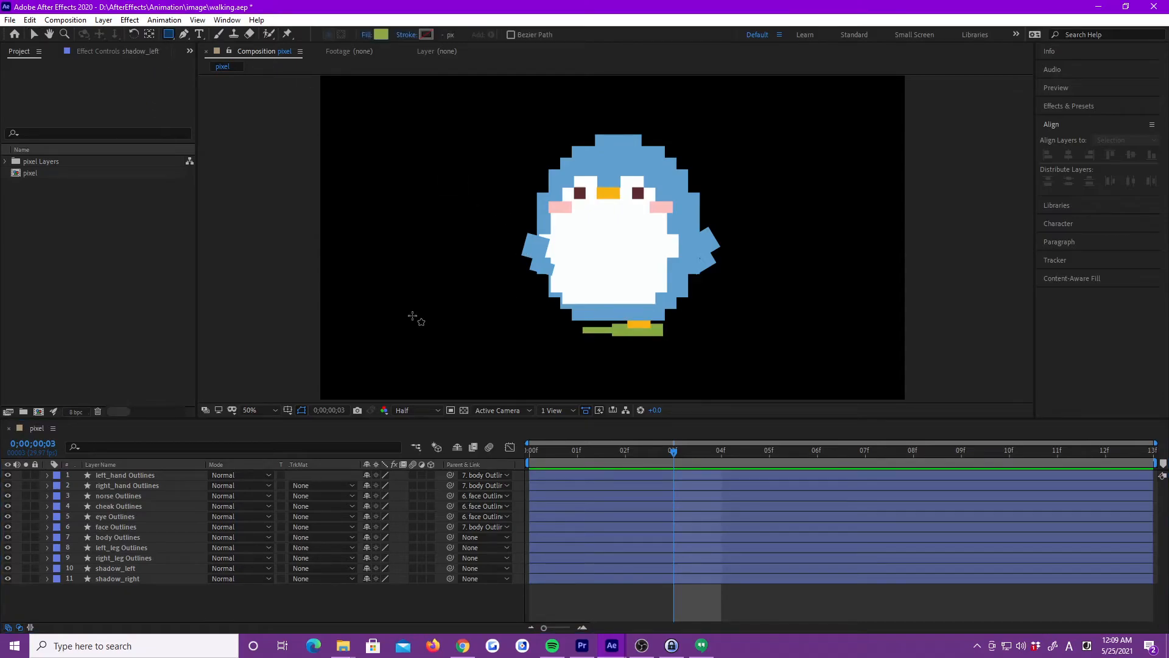
left_click_drag(412, 313, 491, 337)
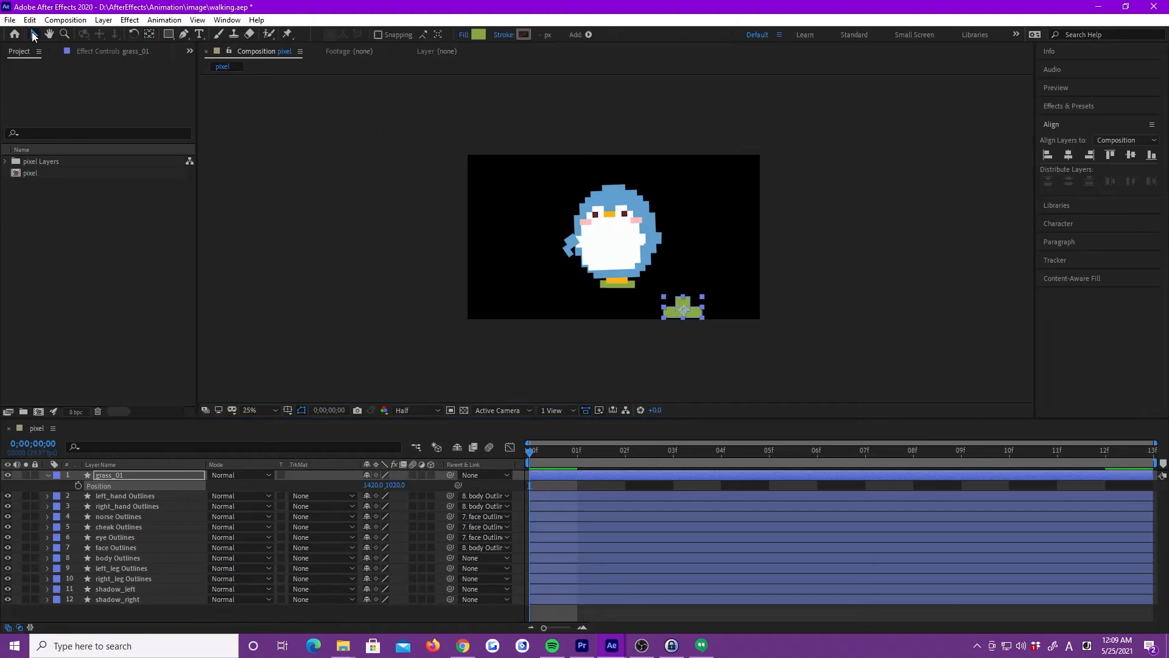
left_click_drag(682, 306, 665, 327)
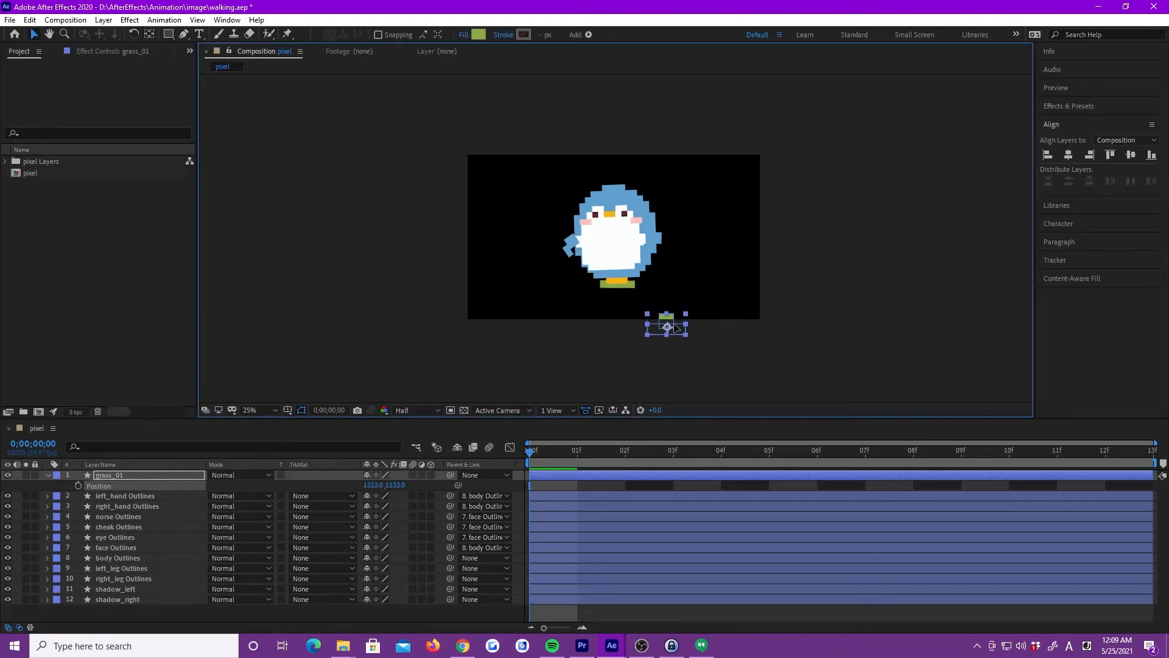
left_click_drag(666, 326, 694, 332)
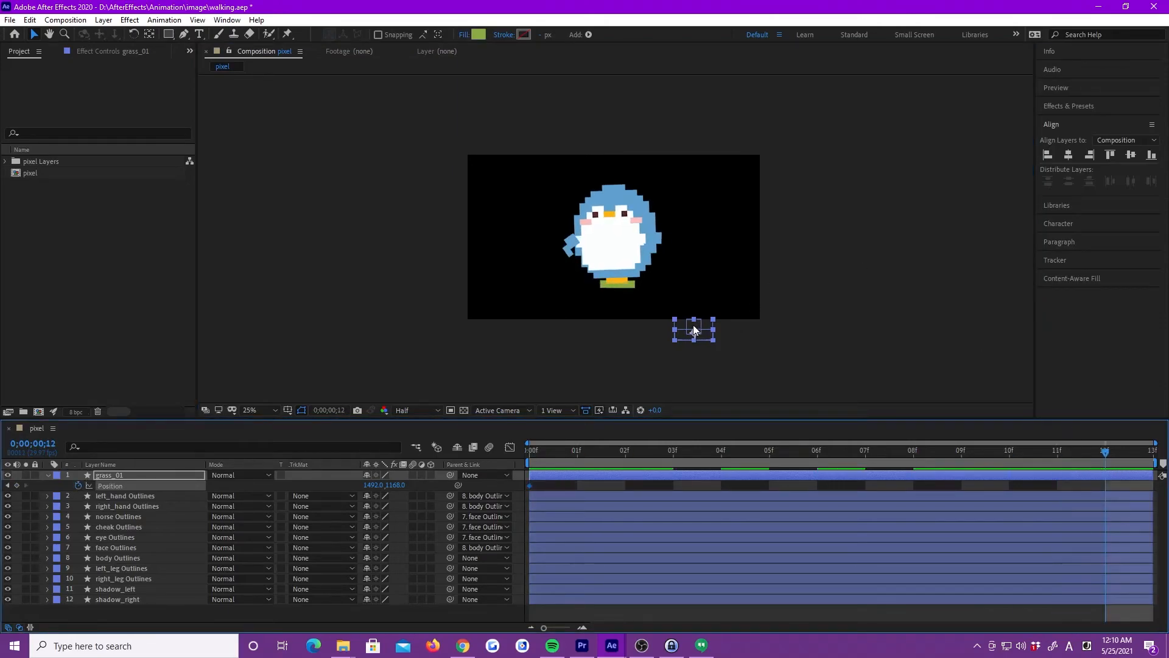
left_click_drag(691, 330, 781, 275)
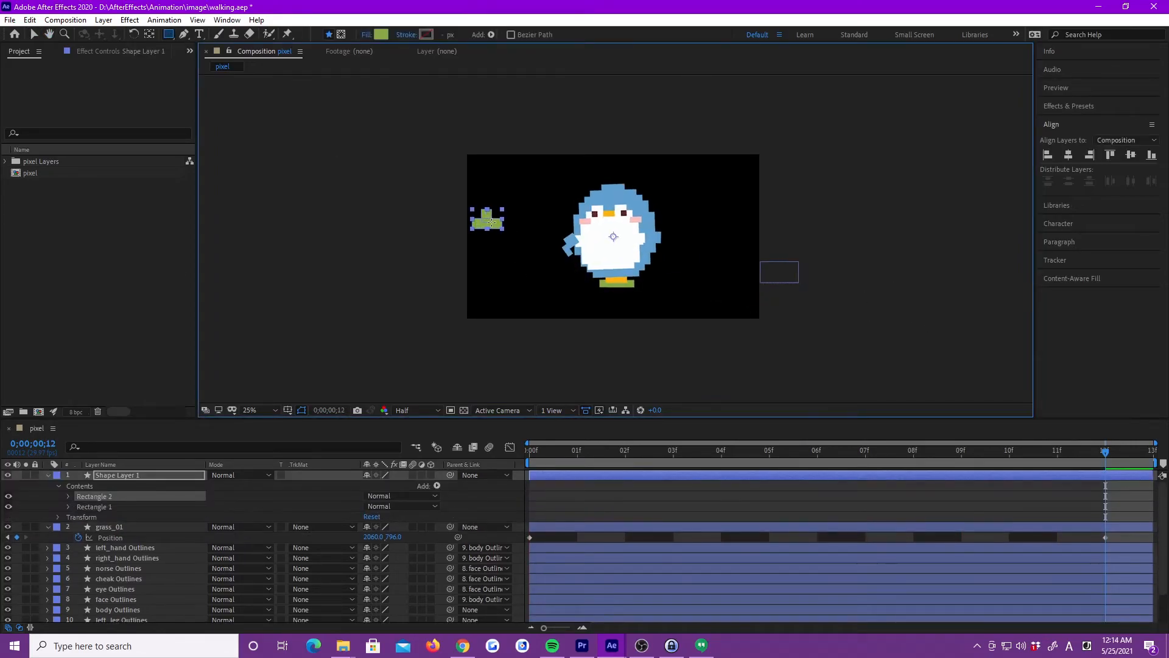
right_click(117, 475)
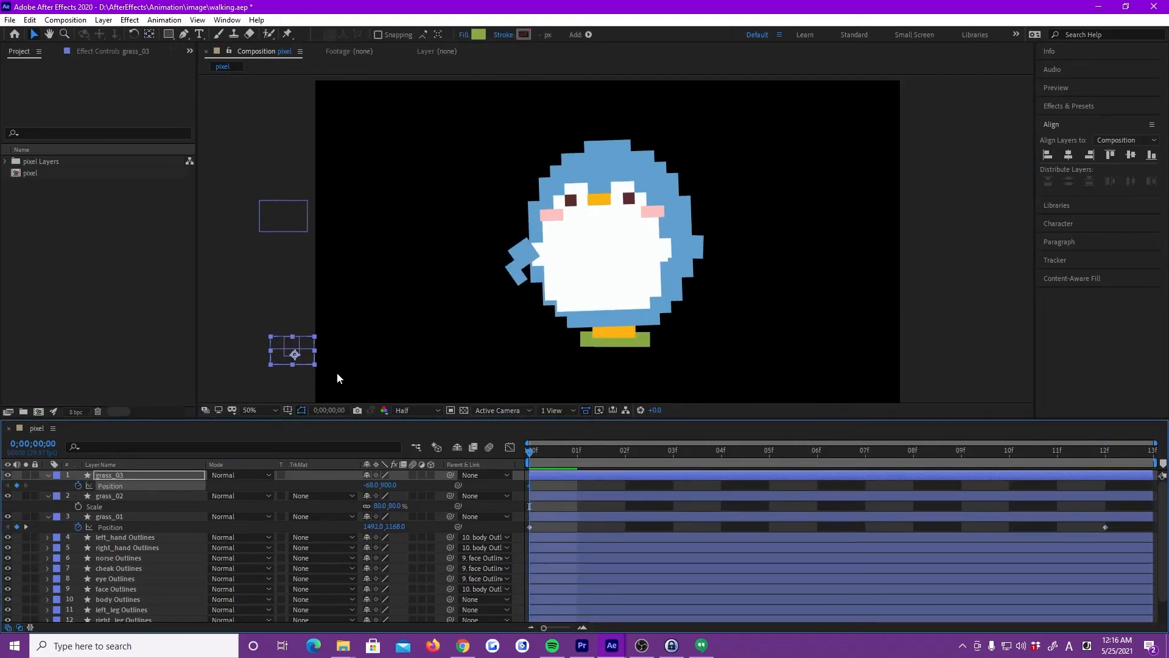
- Place the grass_03 tuft off the left edge for its Position keyframe
left_click_drag(529, 450, 818, 449)
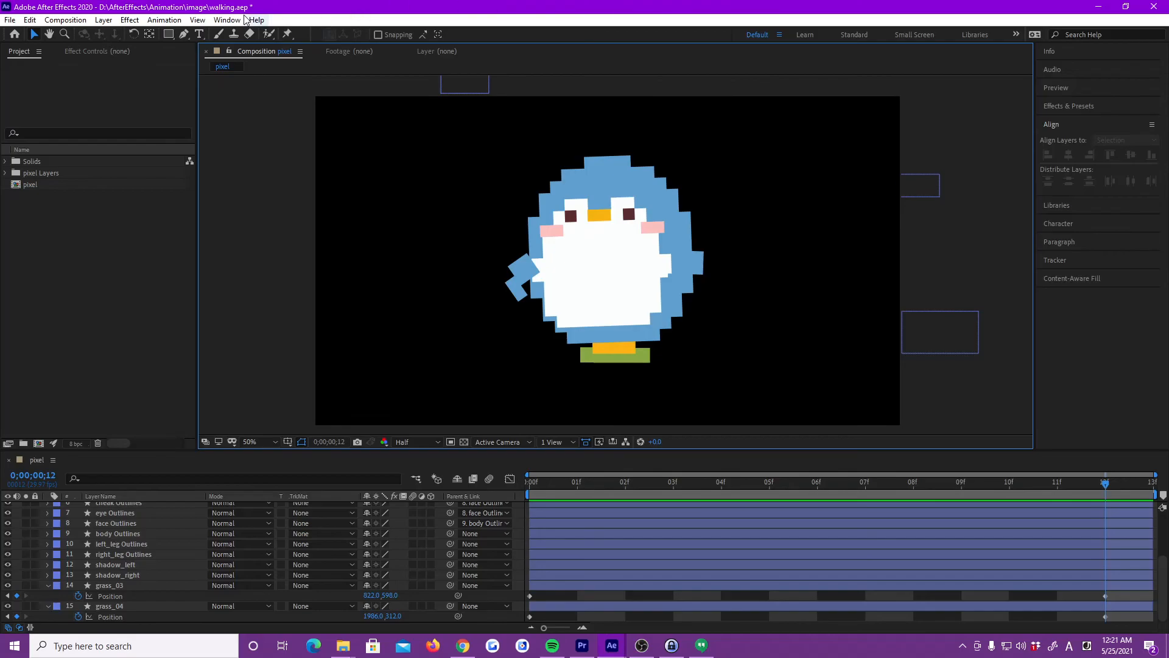
- Add a pale lime green solid layer and name it 'back'
left_click(103, 19)
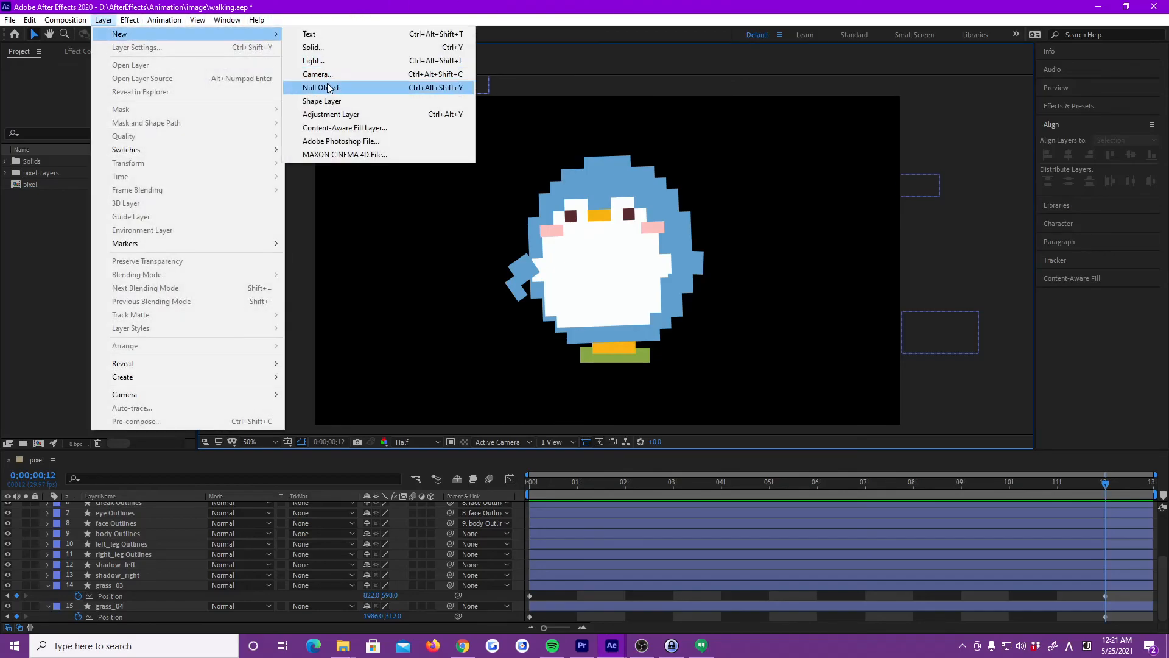
left_click(312, 47)
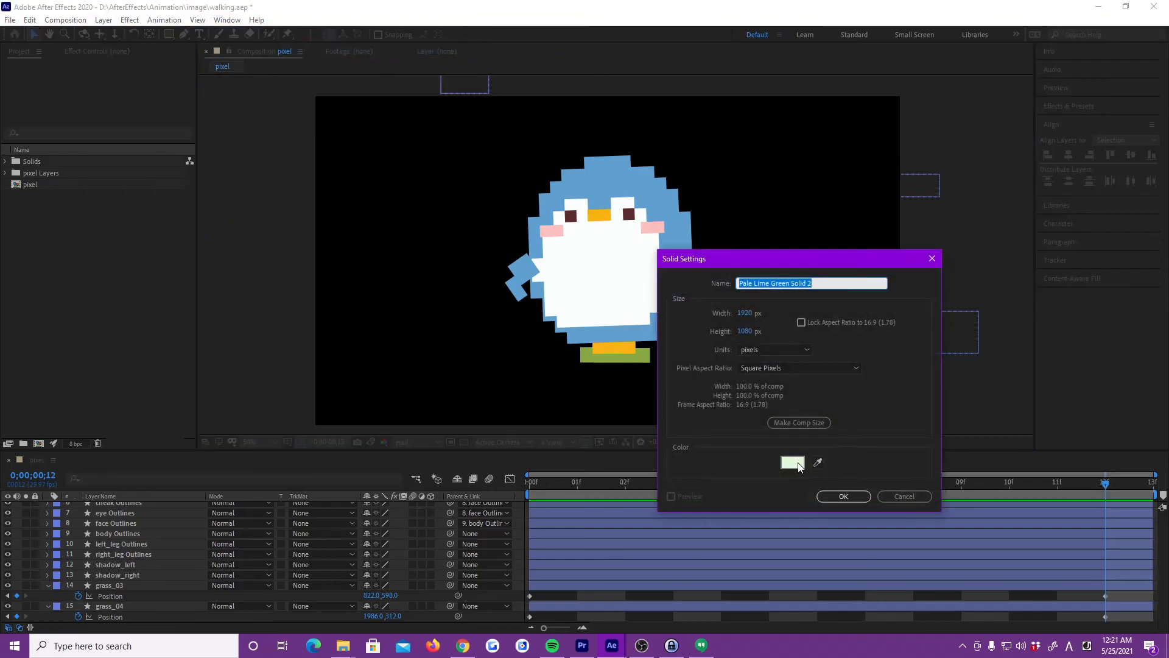
left_click(791, 462)
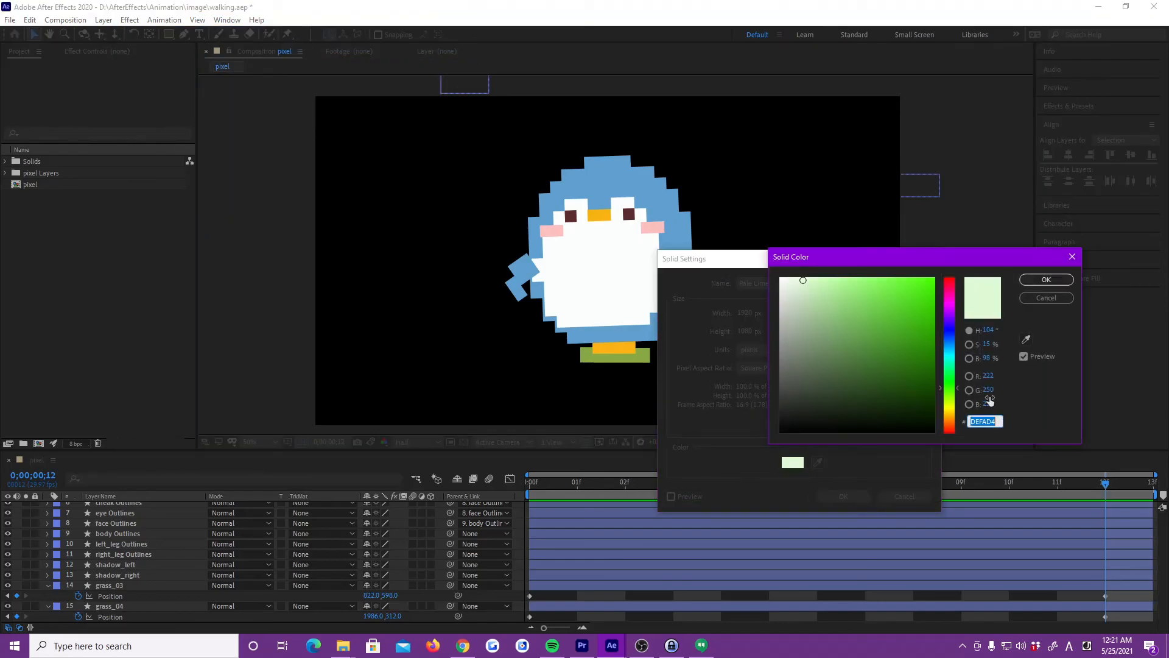
left_click(1045, 279)
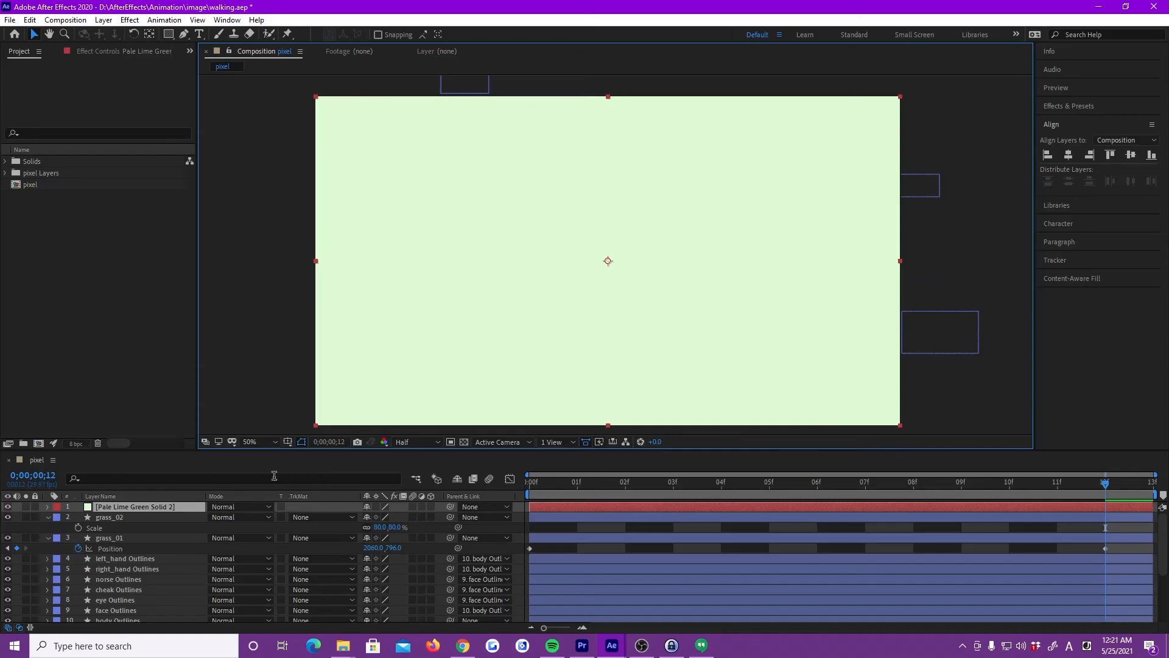
type("background")
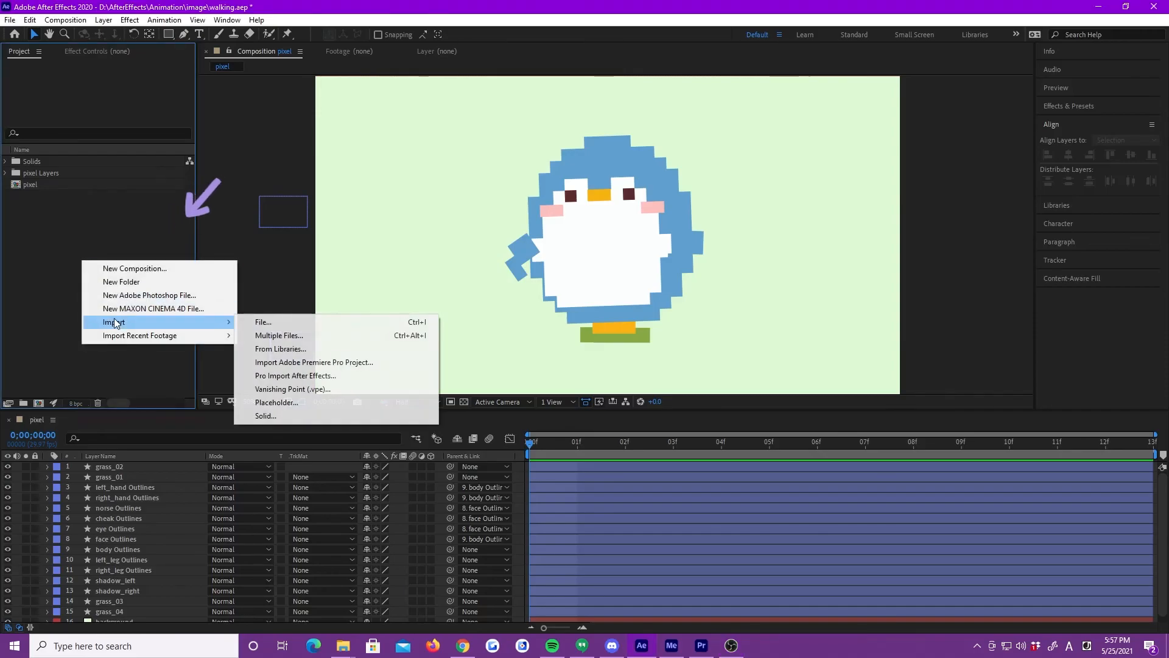
- Import the walk.mp3 sound file into the project
left_click(262, 321)
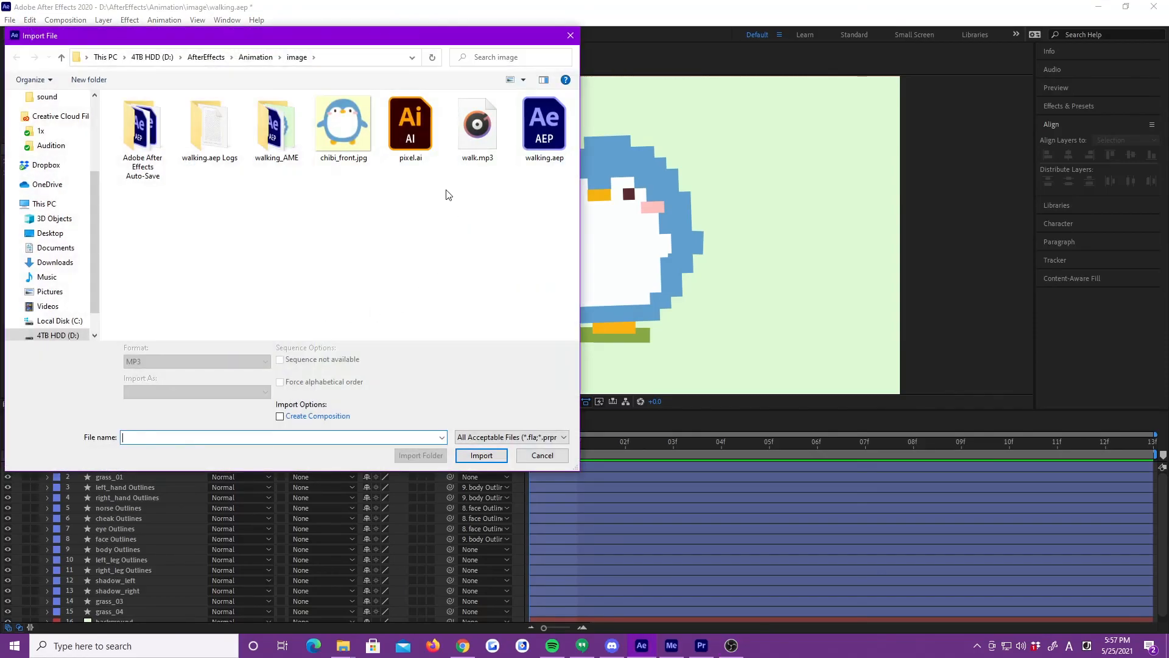
left_click(481, 454)
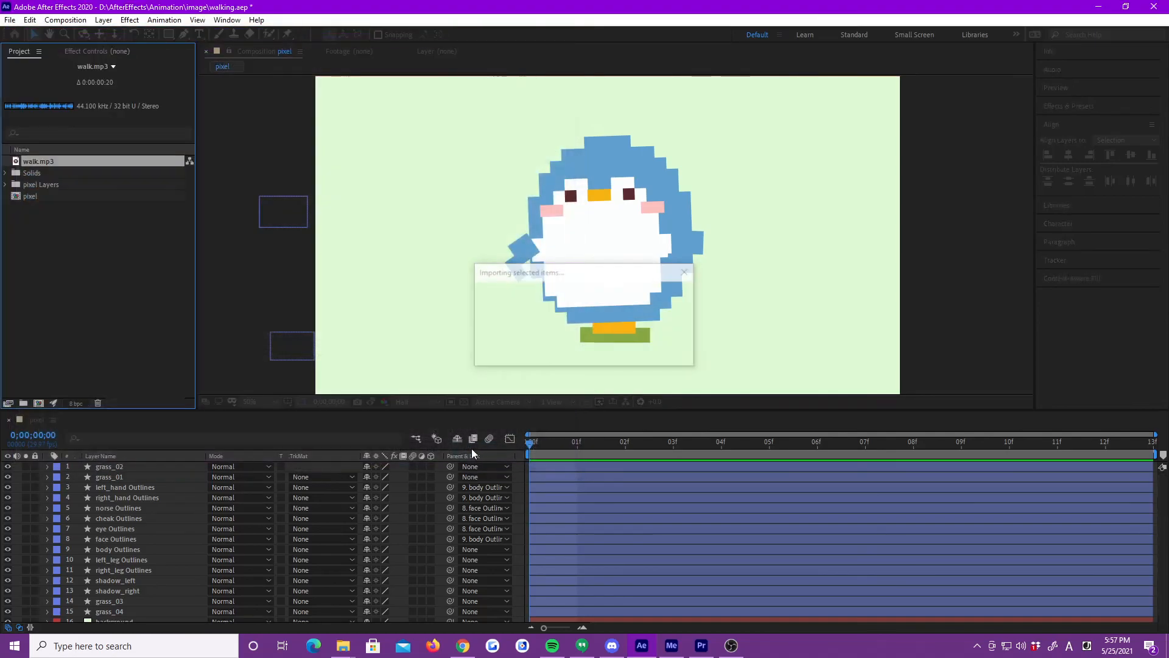